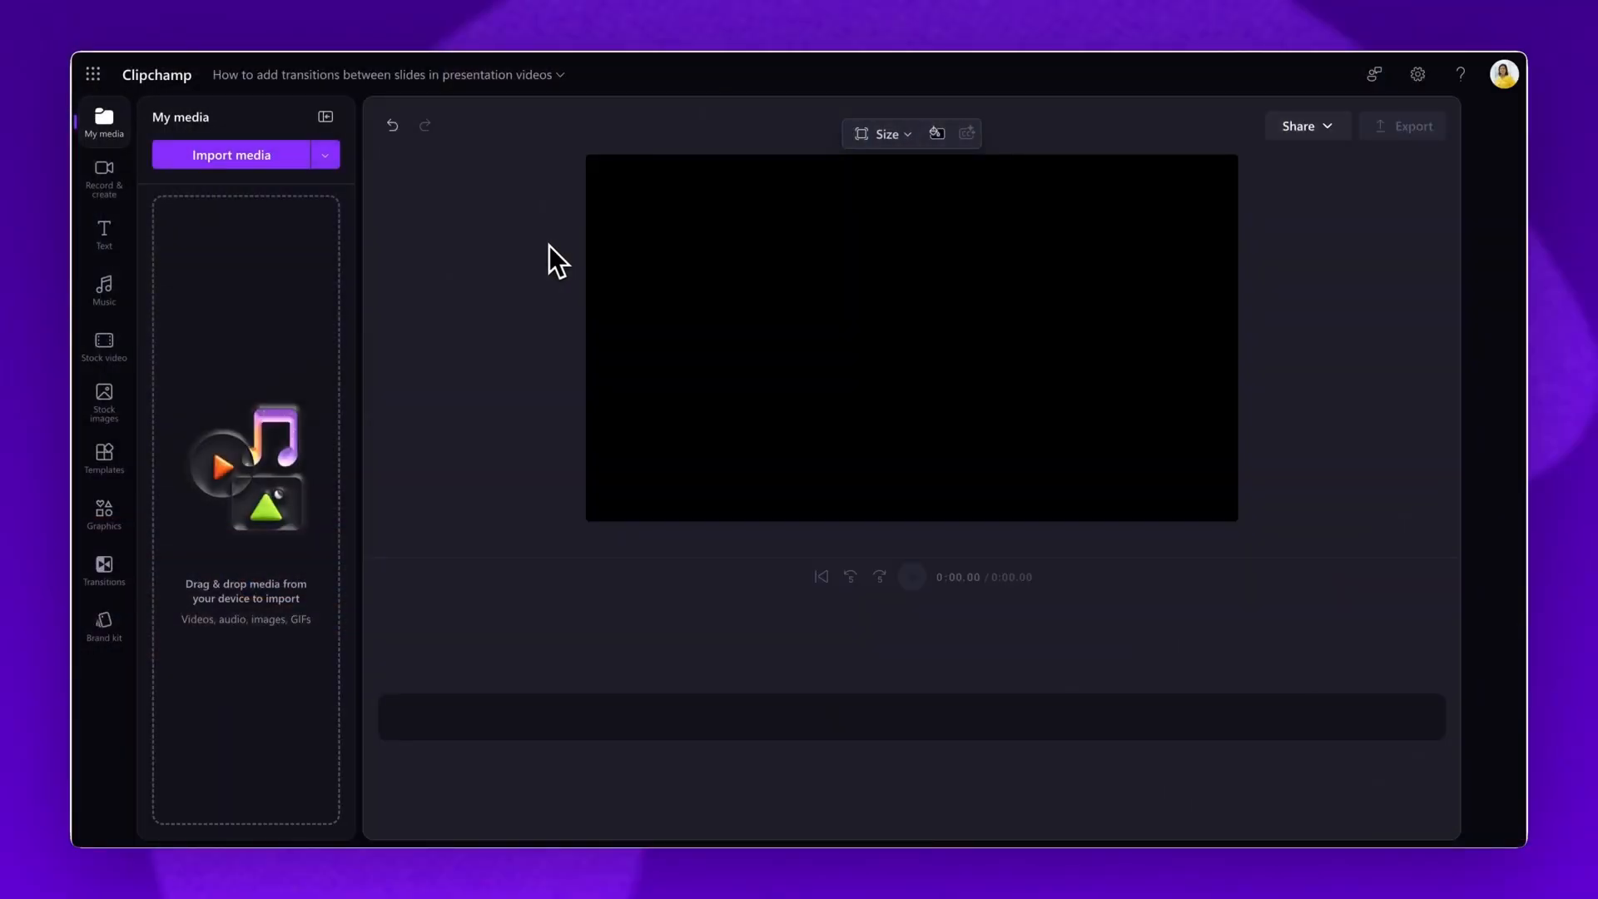
Import Video 1.mp4, Video 2.mp4 and Video 3.mp4 from the Tutorial folder
{"action": "left_click", "coordinate": [231, 155]}
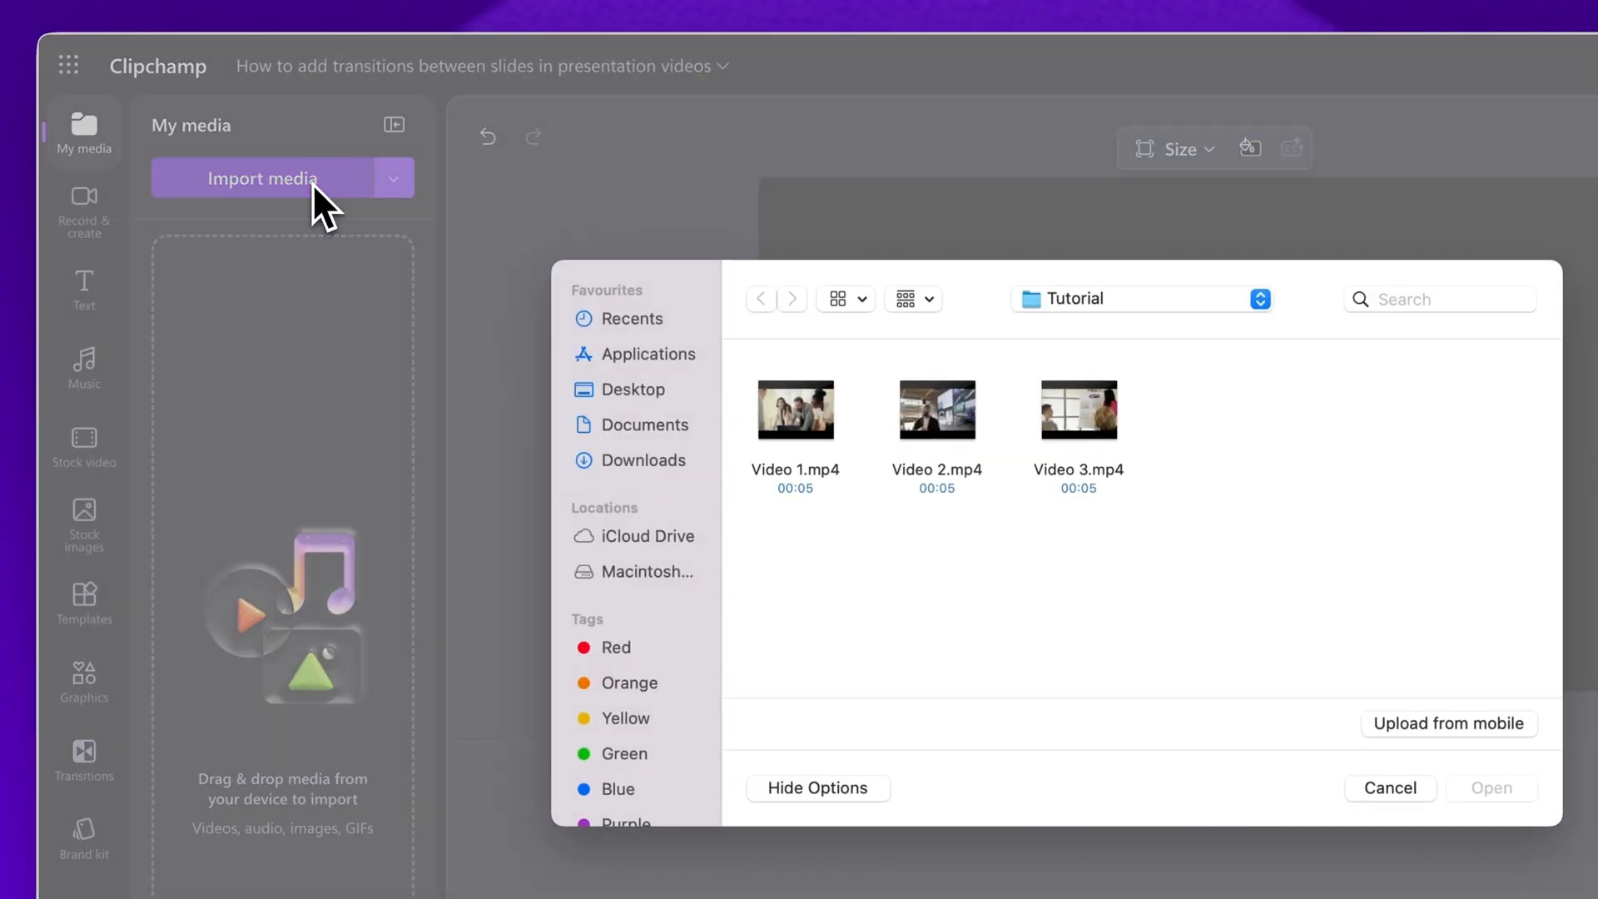
{"action": "left_click", "coordinate": [795, 410]}
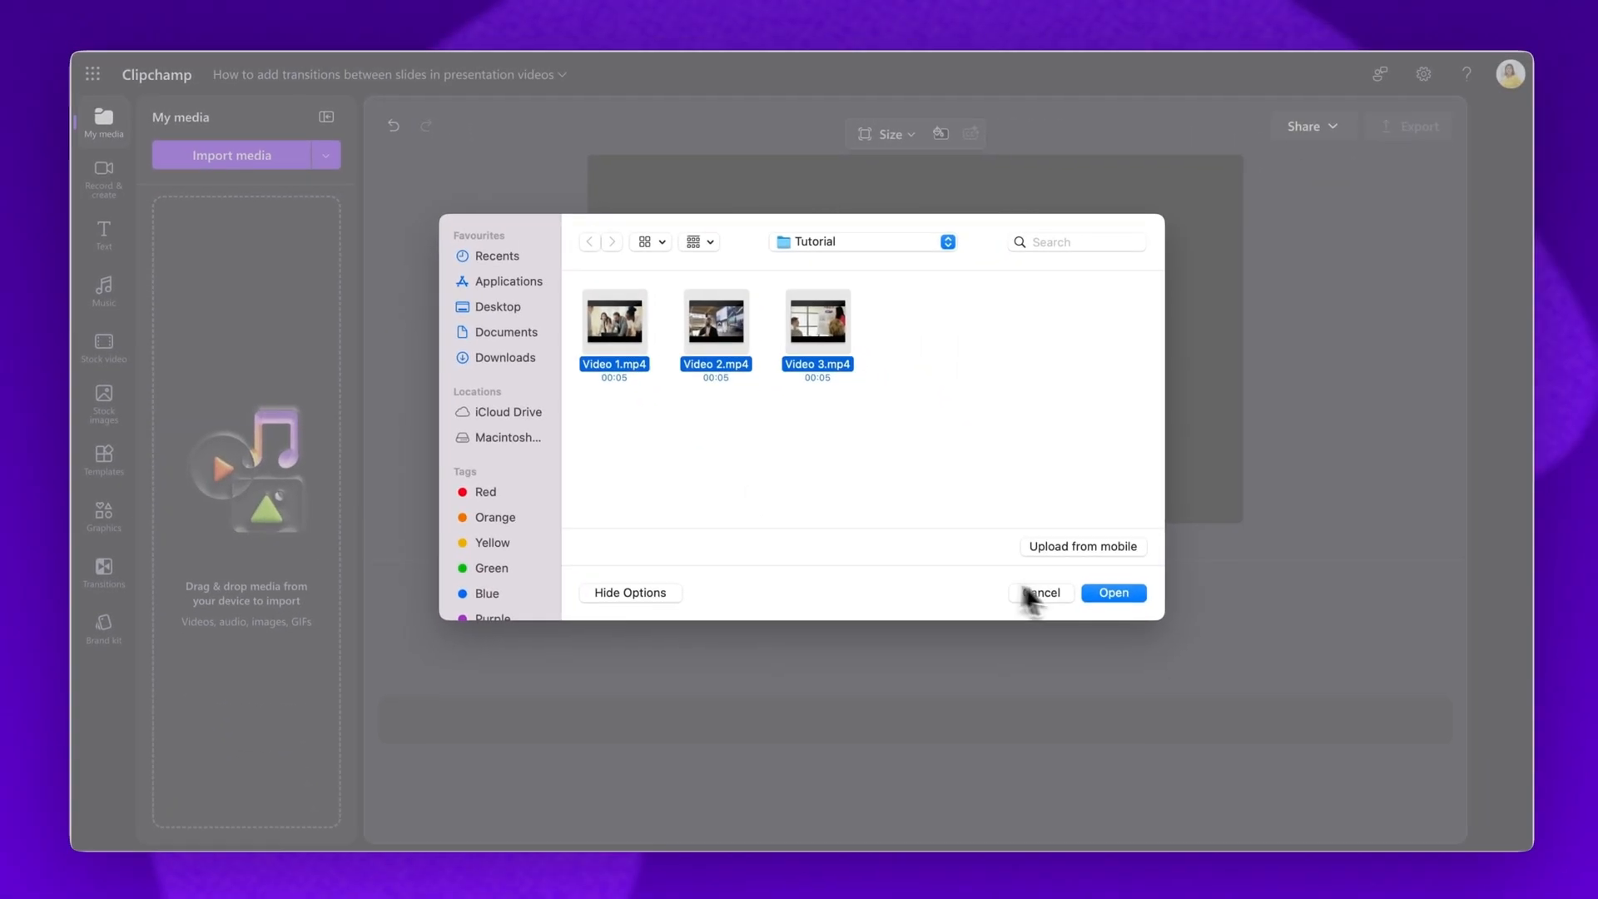
{"action": "left_click", "coordinate": [1113, 591]}
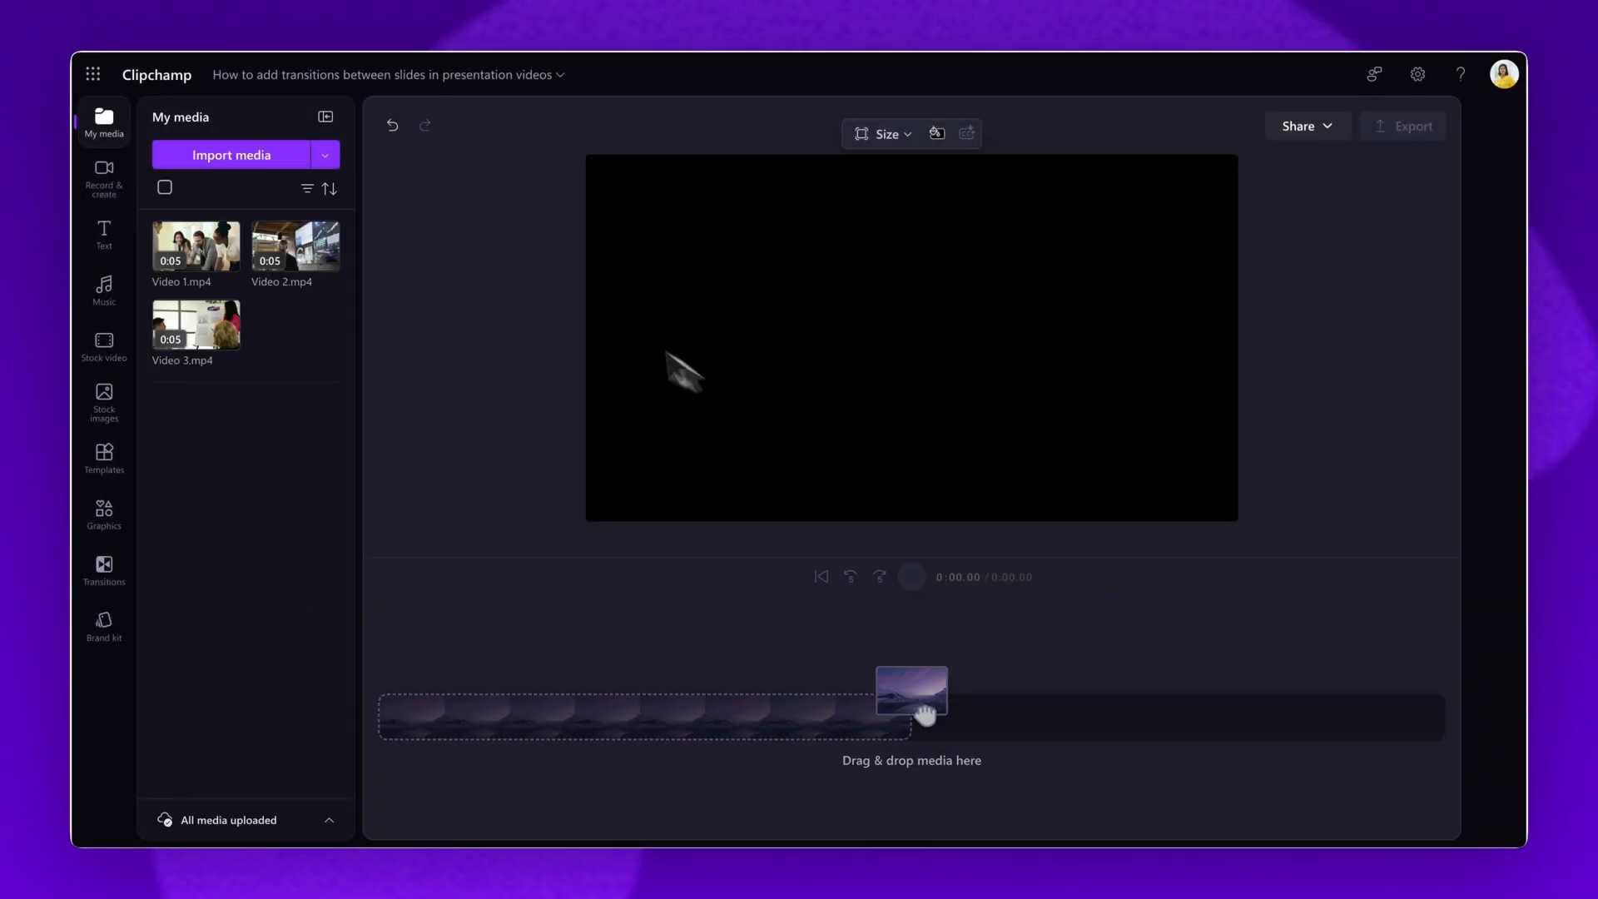
{"action": "mouse_move", "coordinate": [412, 357]}
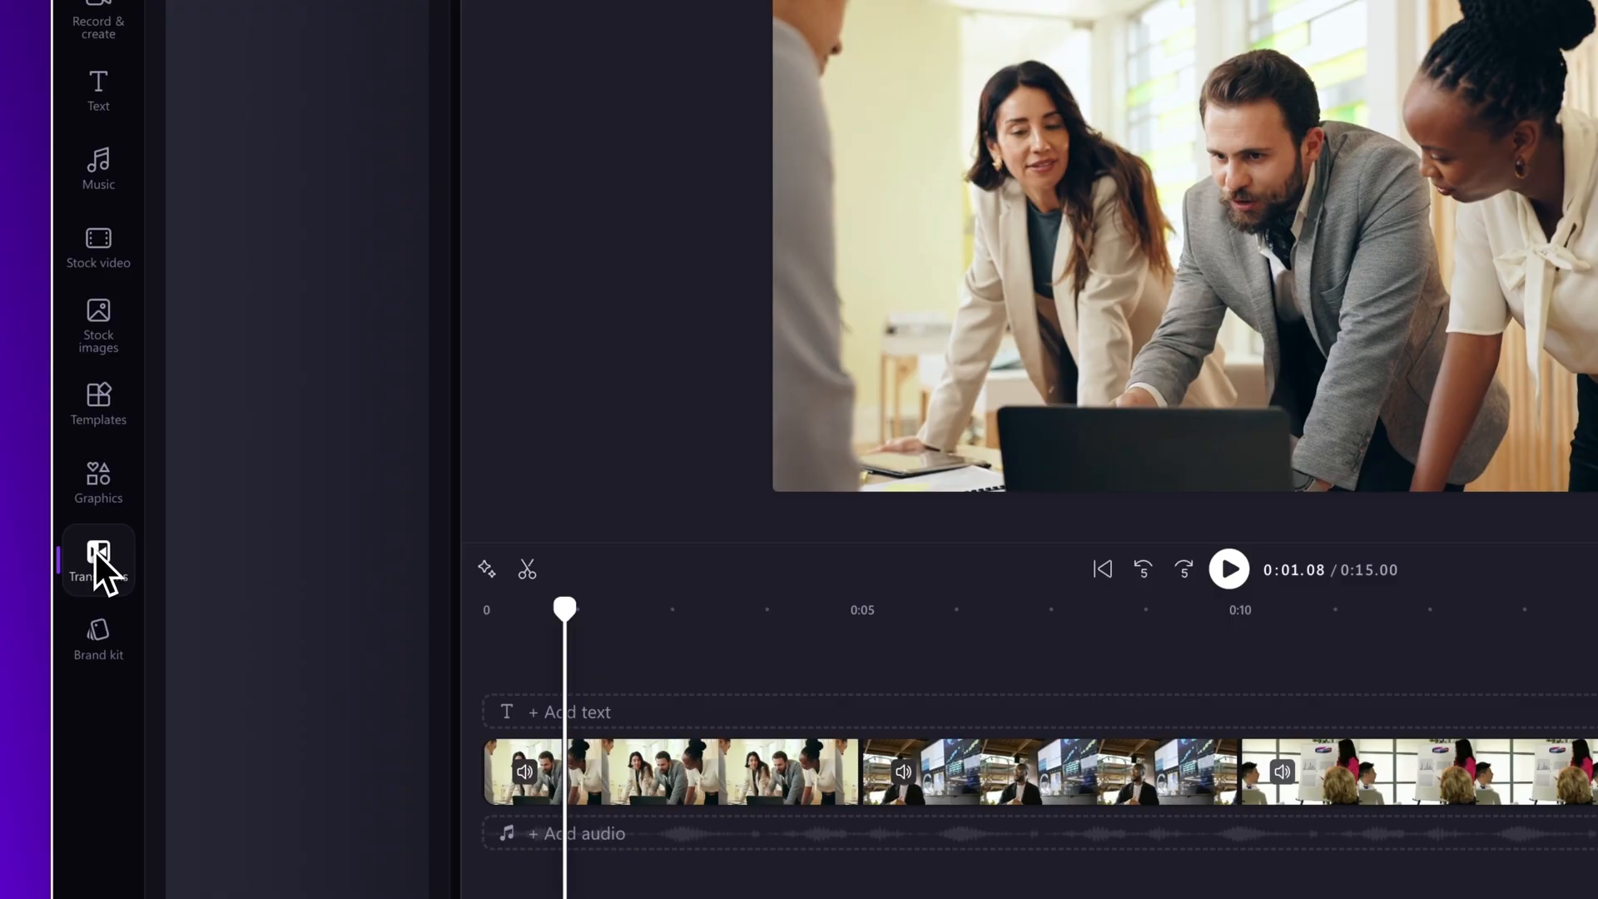
Browse the Transitions library past Fades & blurs into Wipes
{"action": "left_click", "coordinate": [98, 560]}
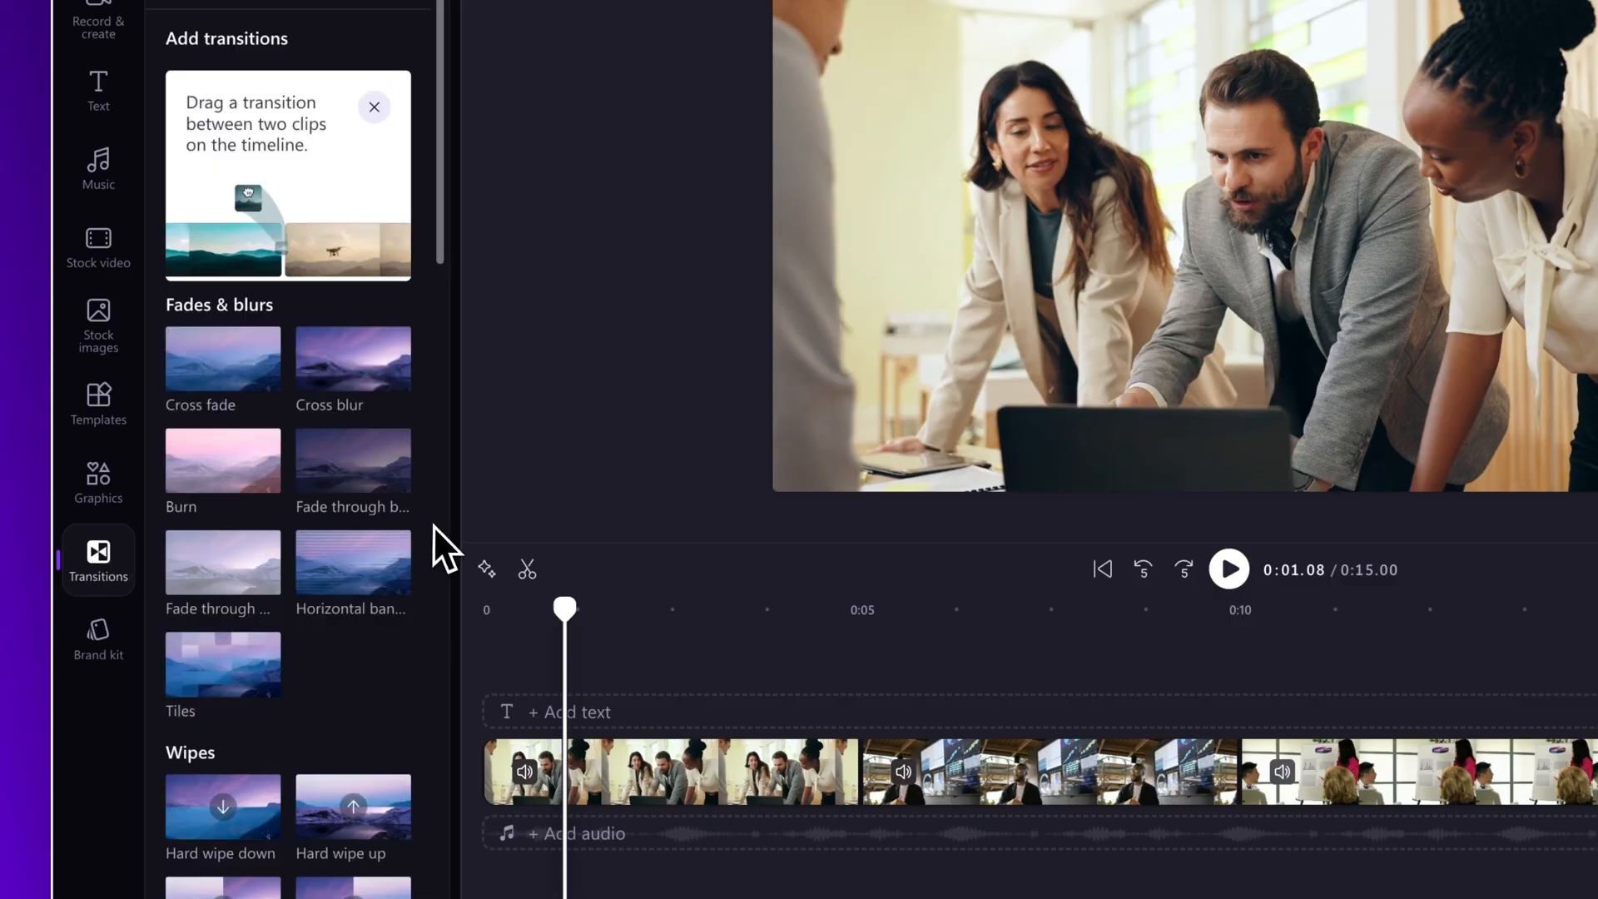
{"action": "scroll", "scroll_direction": "down", "scroll_amount": 3}
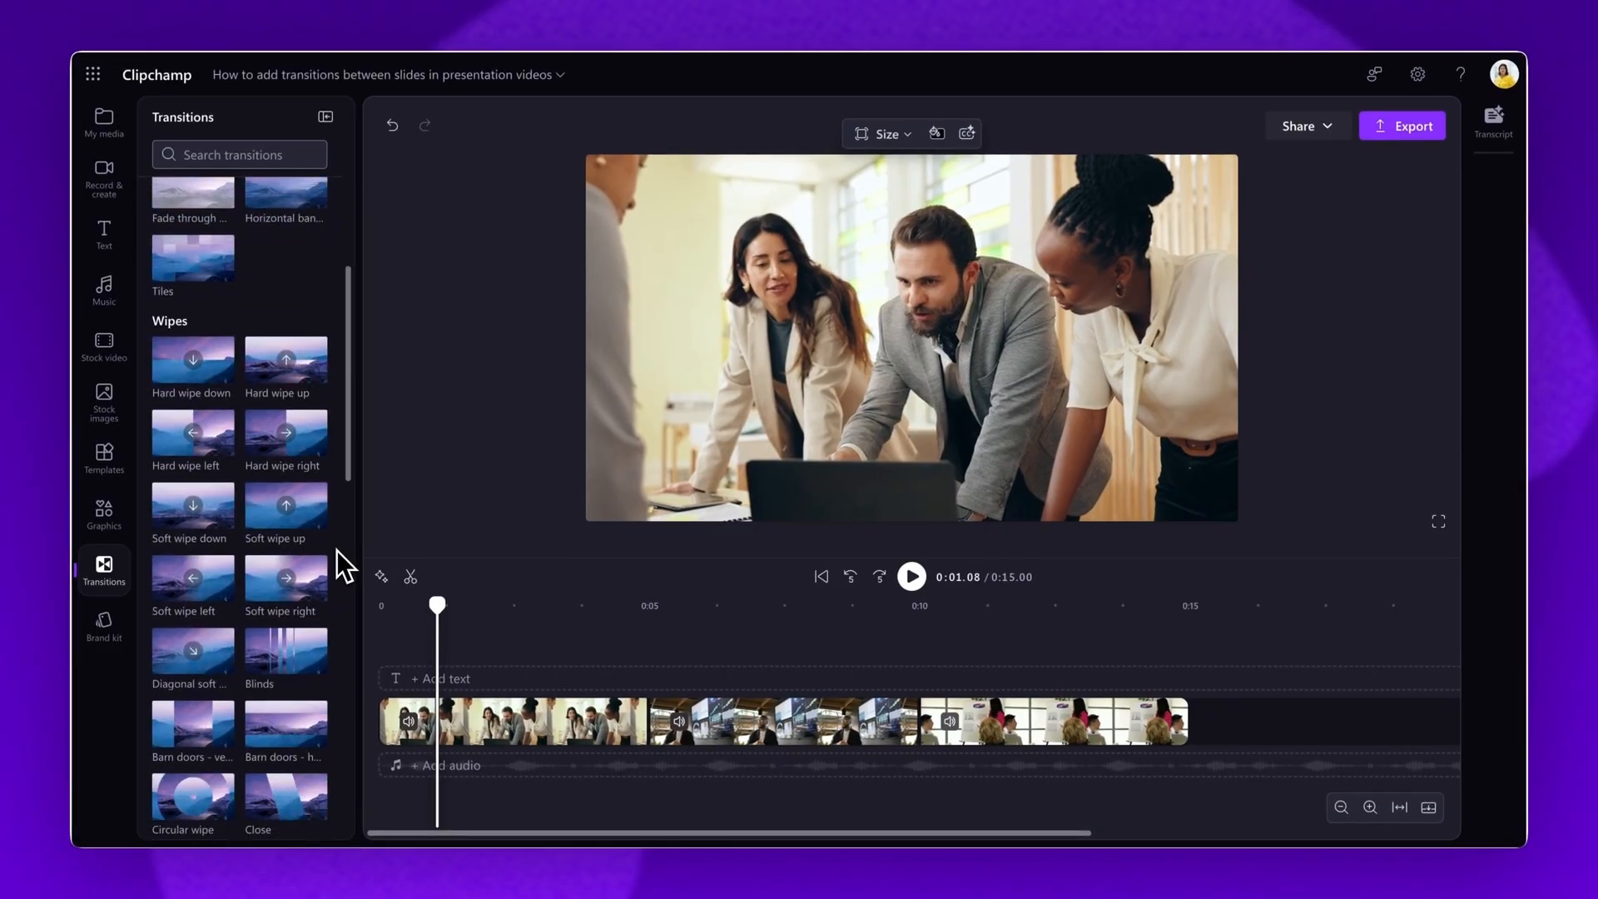
{"action": "mouse_move", "coordinate": [286, 510]}
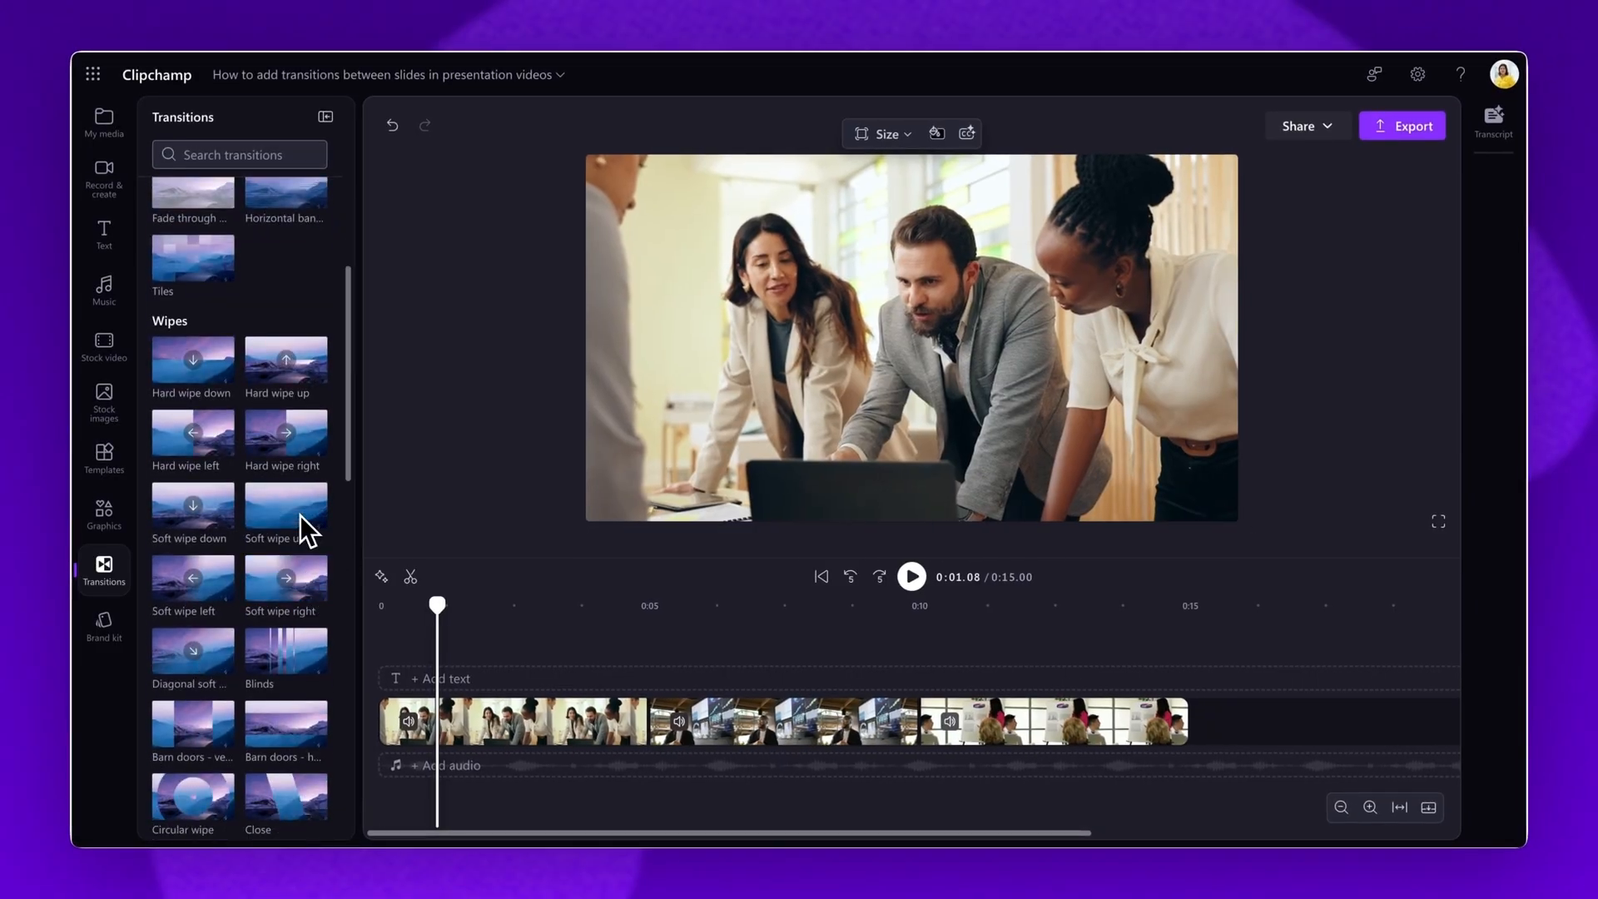
{"action": "mouse_move", "coordinate": [285, 734]}
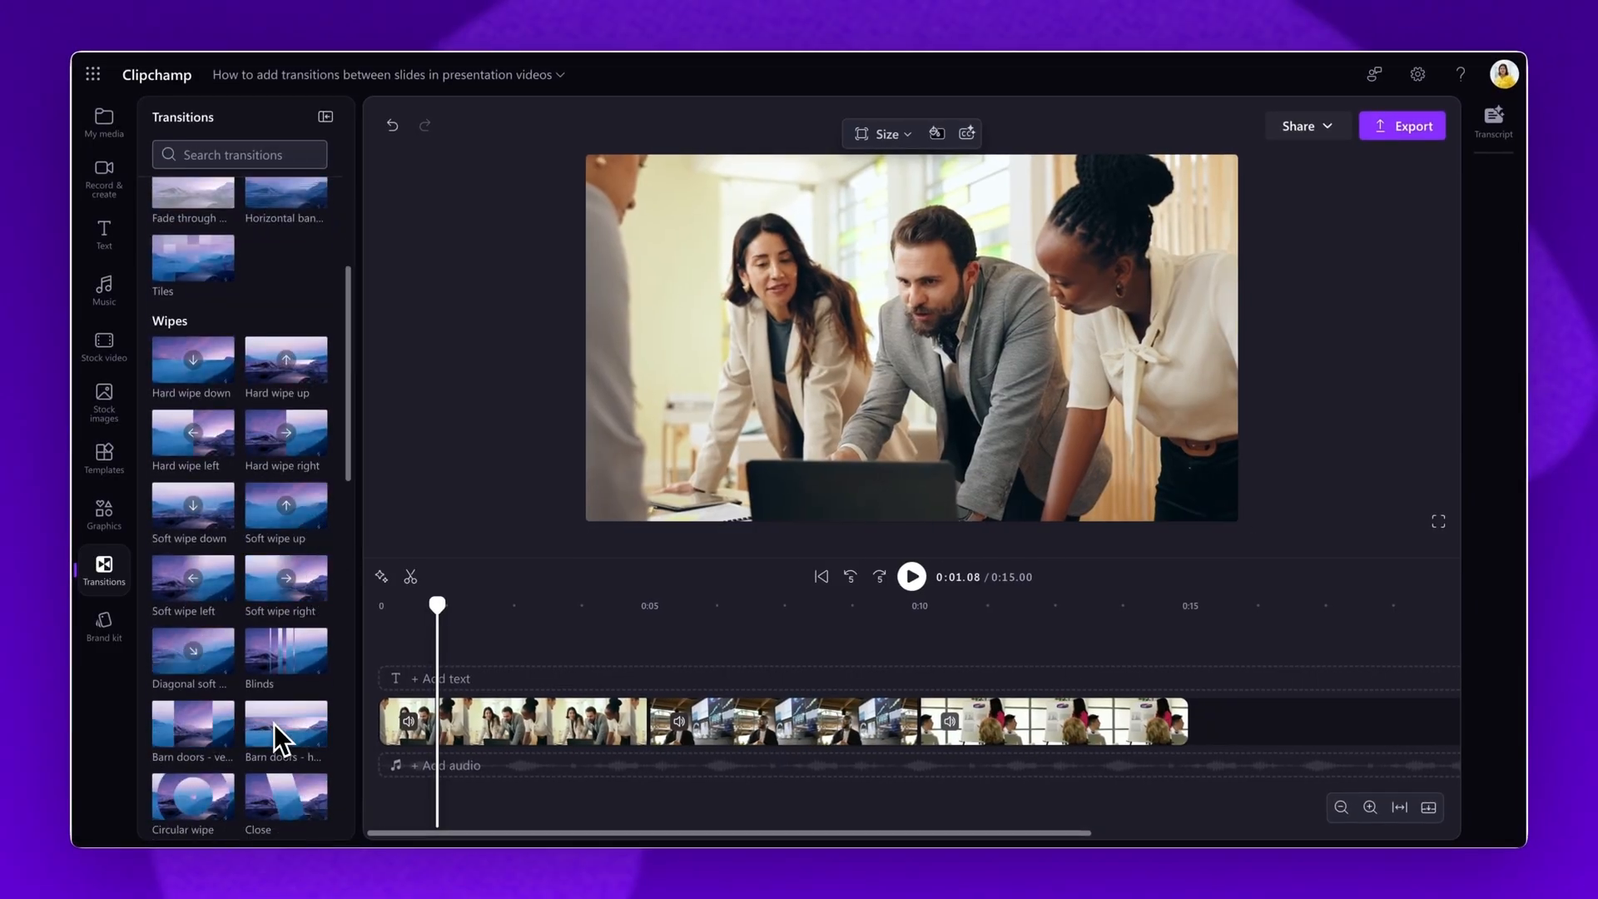
{"action": "mouse_move", "coordinate": [331, 734]}
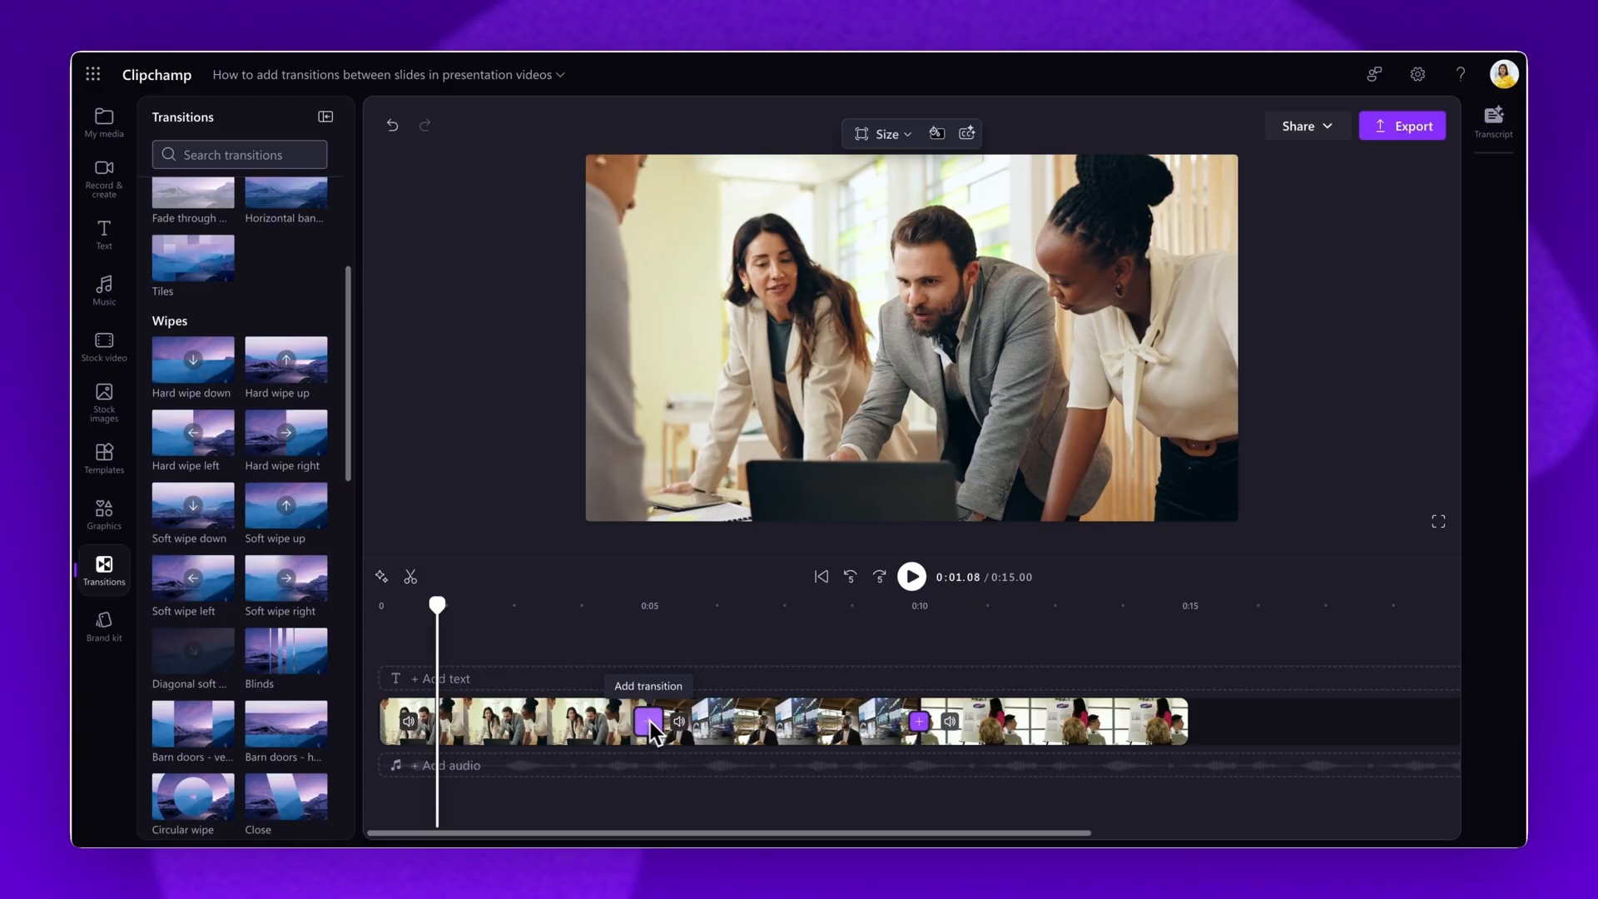
Insert a transition between clips 1 and 2 and preview it twice
{"action": "left_click", "coordinate": [650, 720]}
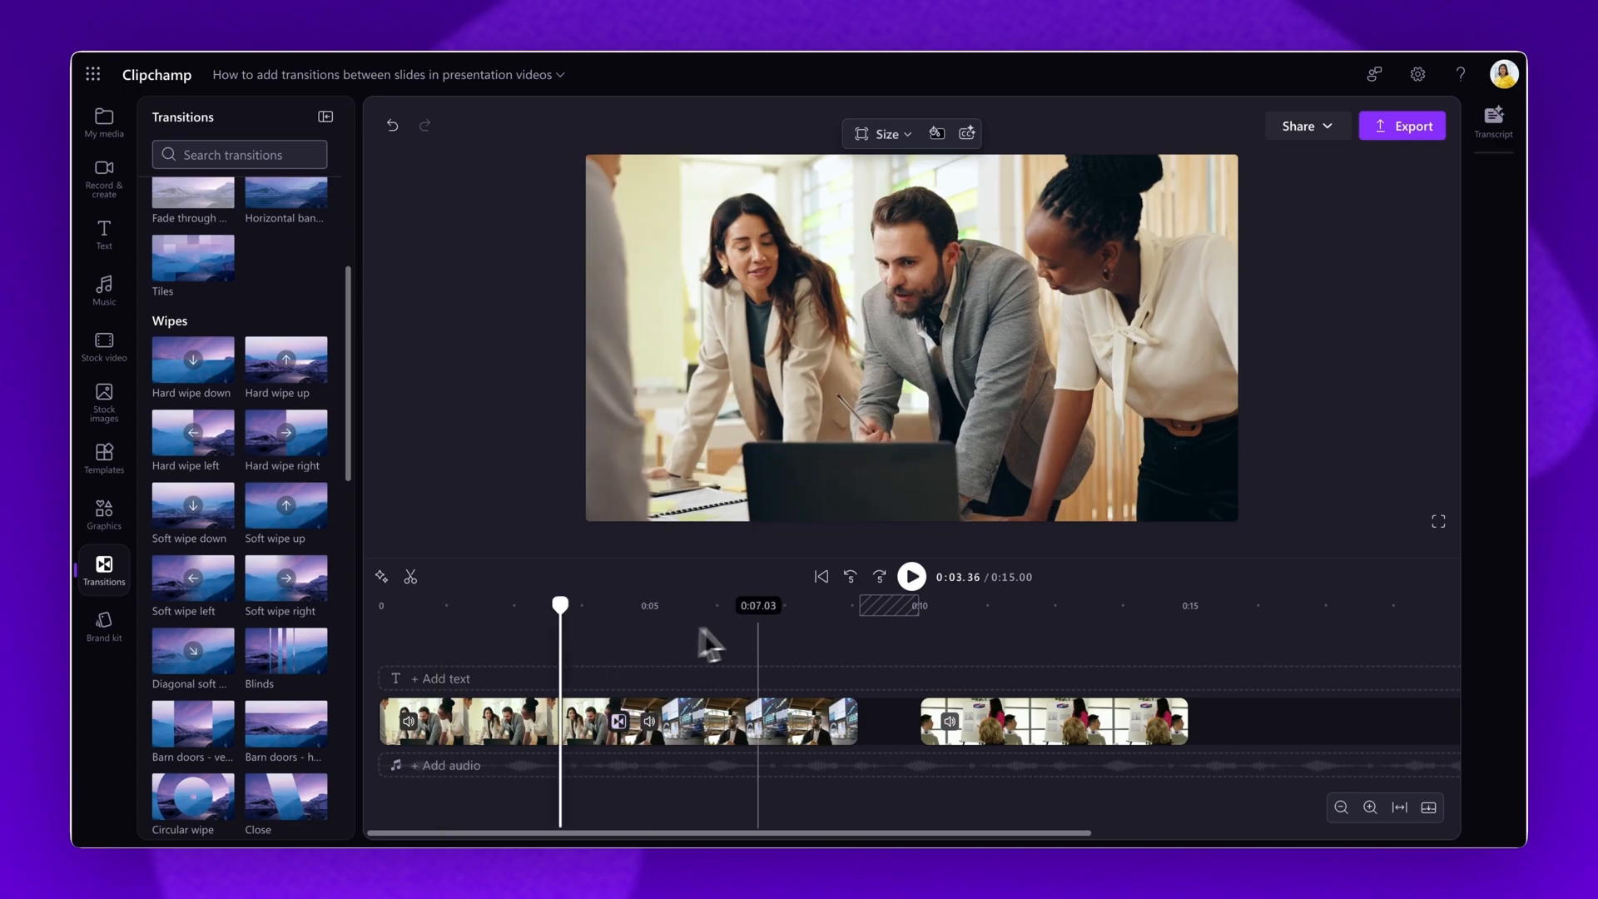
{"action": "left_click", "coordinate": [910, 576]}
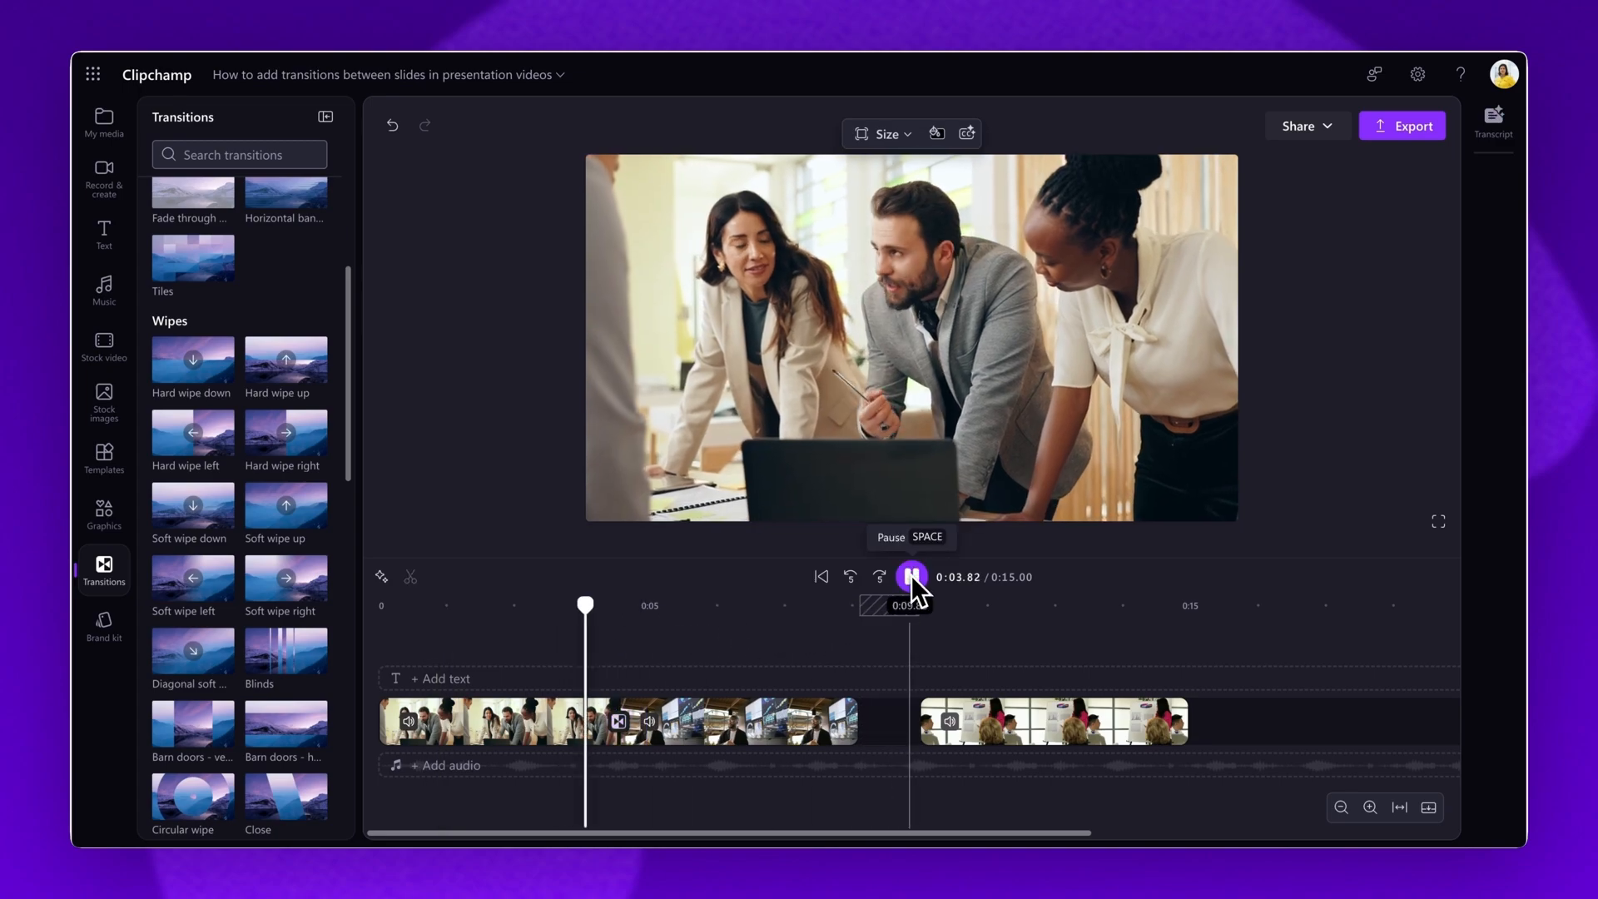
{"action": "left_click", "coordinate": [911, 576]}
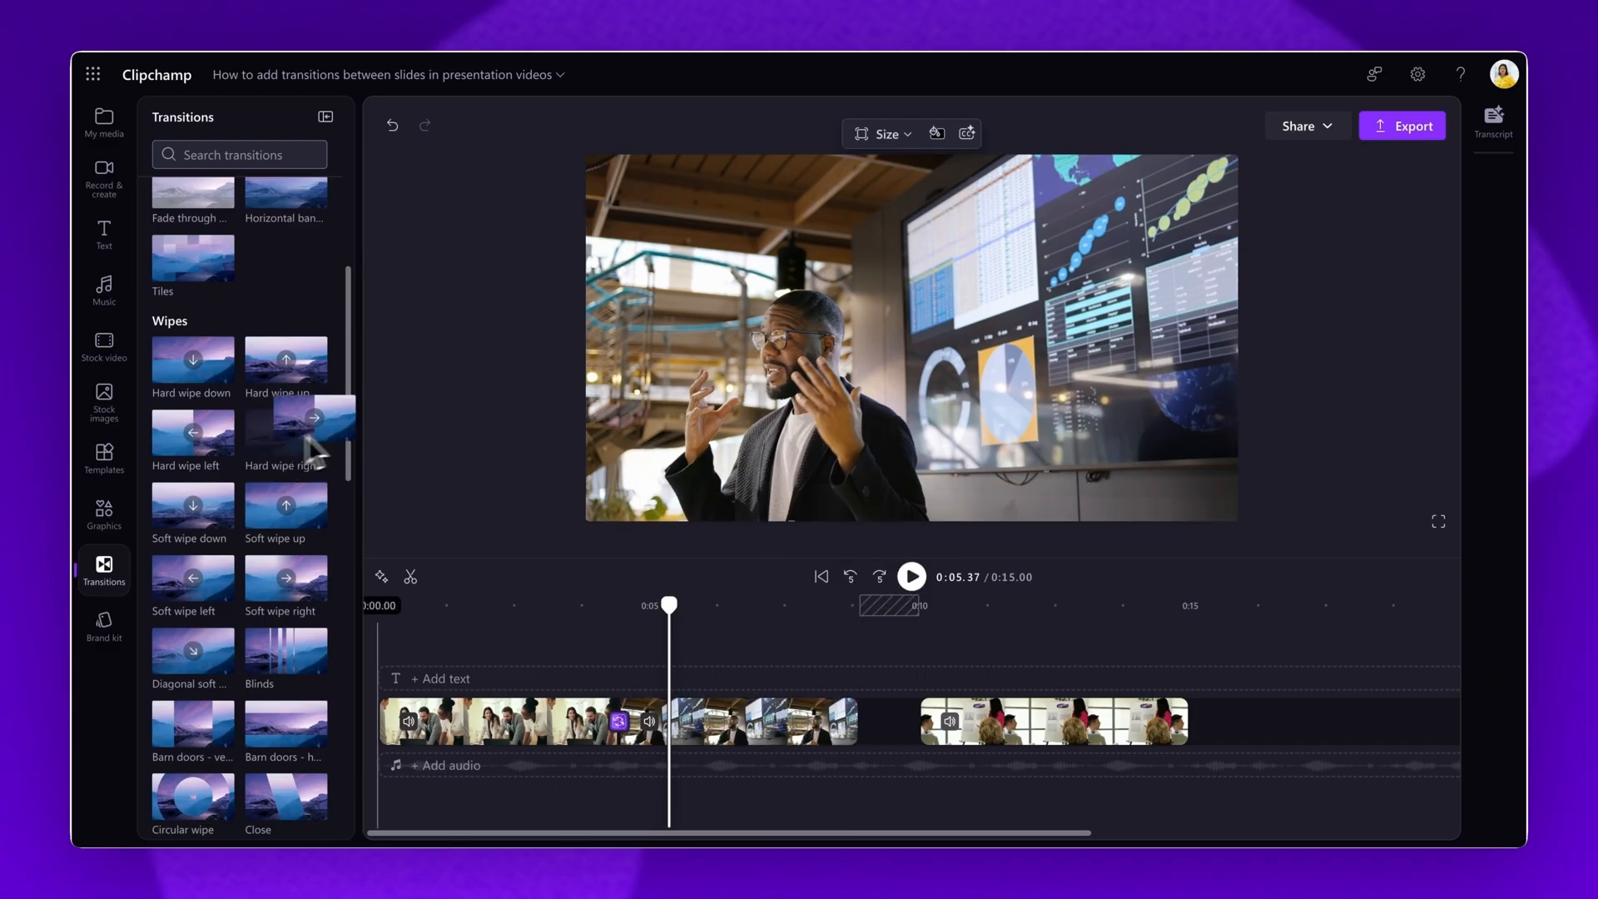
{"action": "mouse_move", "coordinate": [617, 721]}
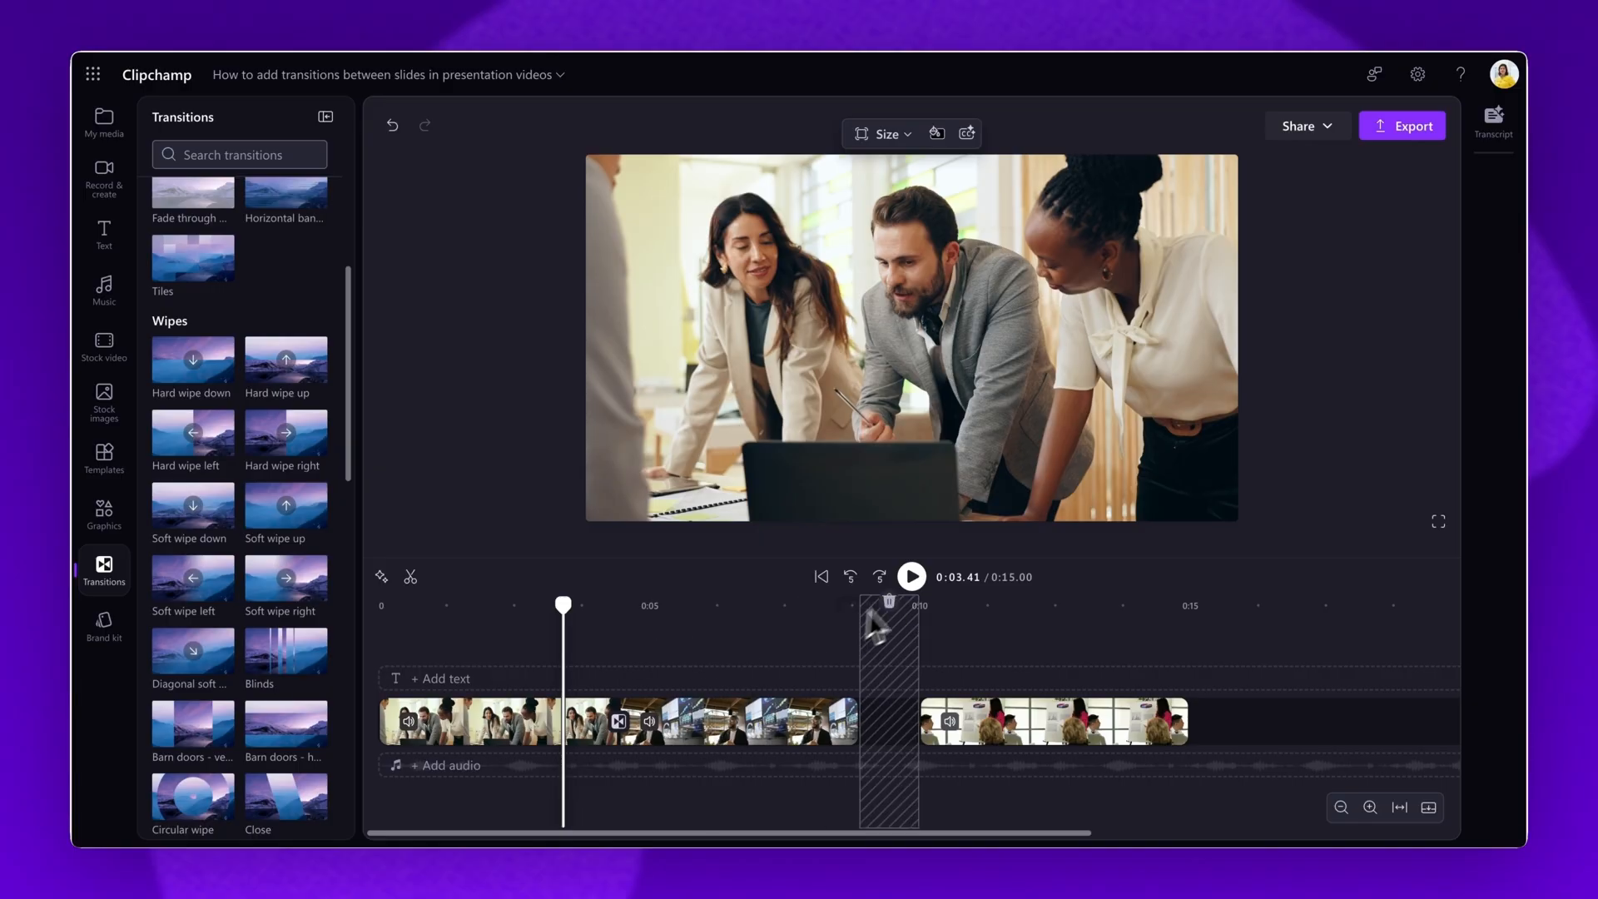
{"action": "left_click", "coordinate": [910, 576]}
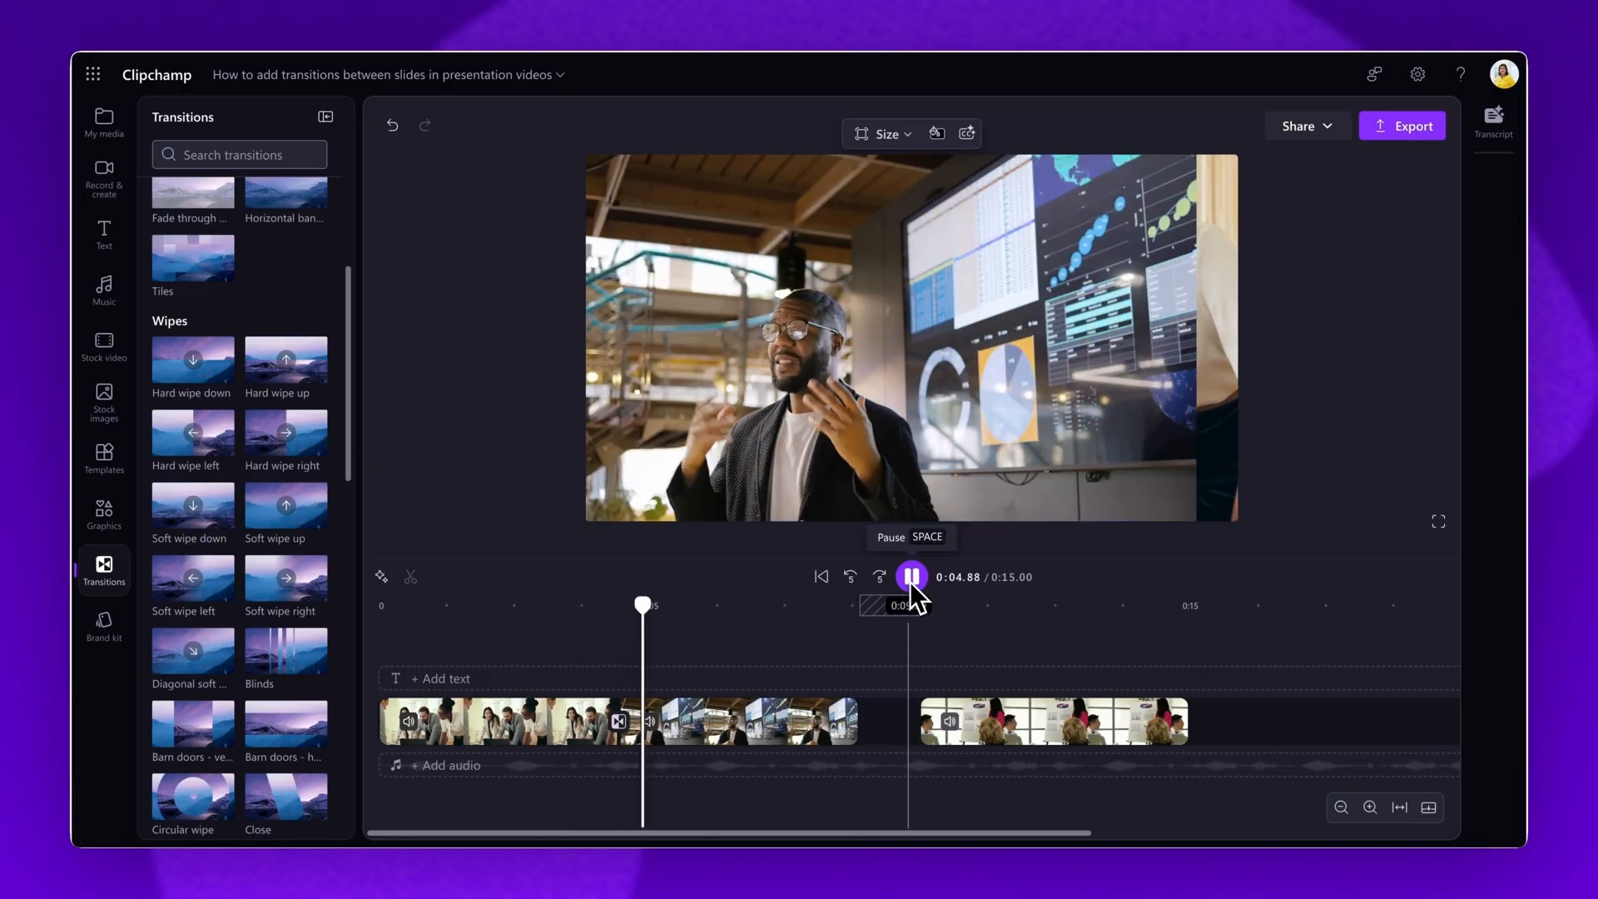
{"action": "left_click", "coordinate": [910, 575]}
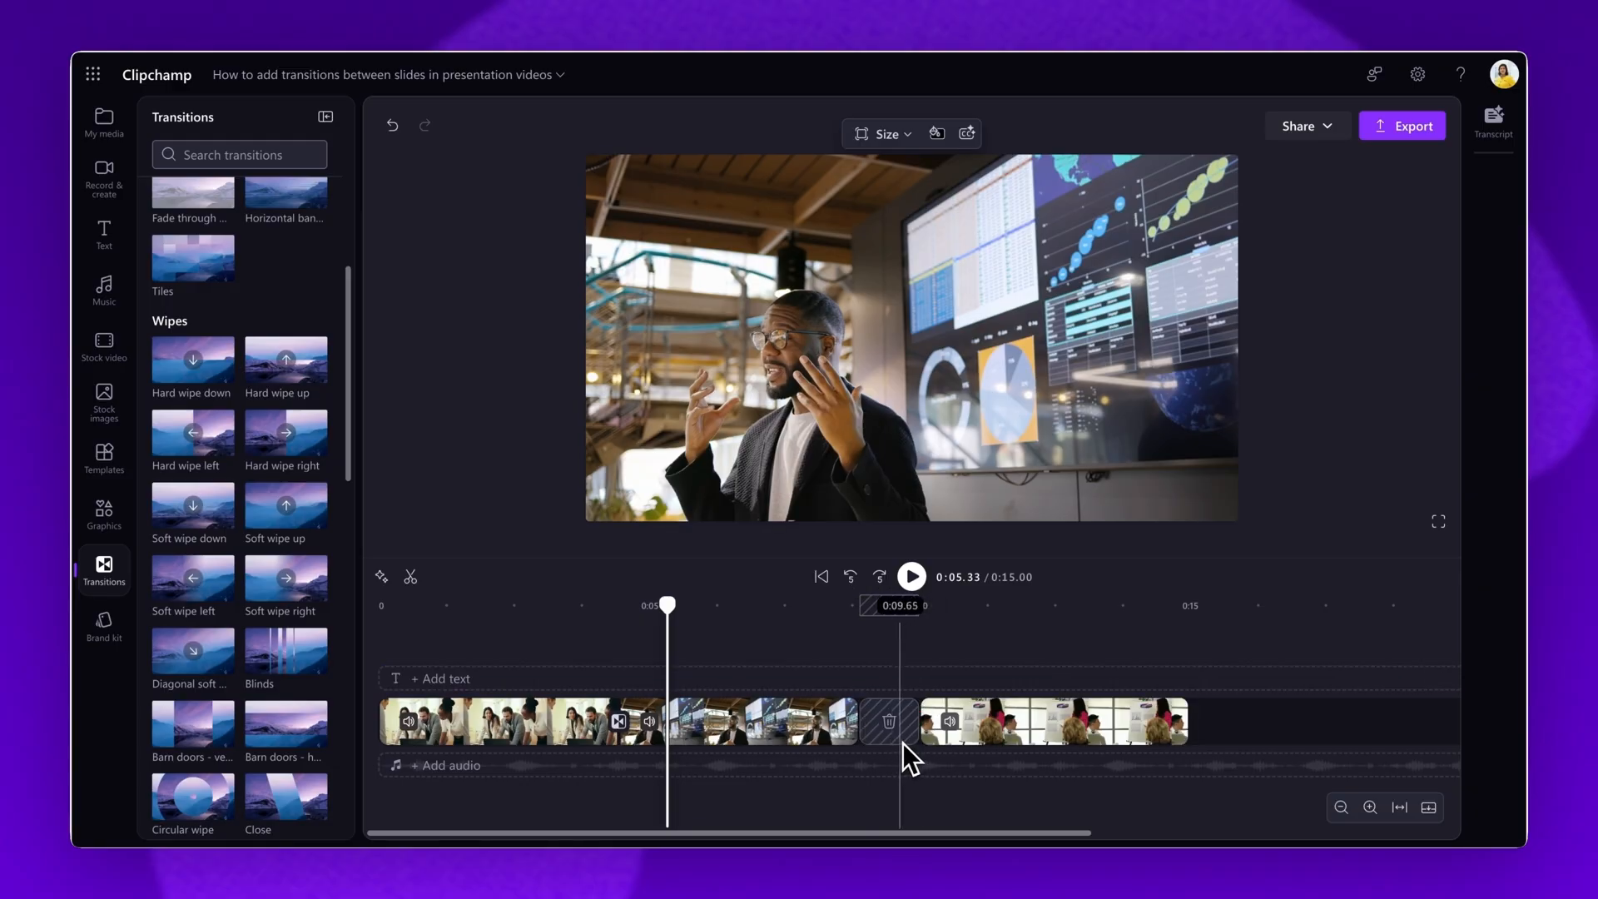
Delete the empty gap between clips 2 and 3
{"action": "right_click", "coordinate": [888, 721]}
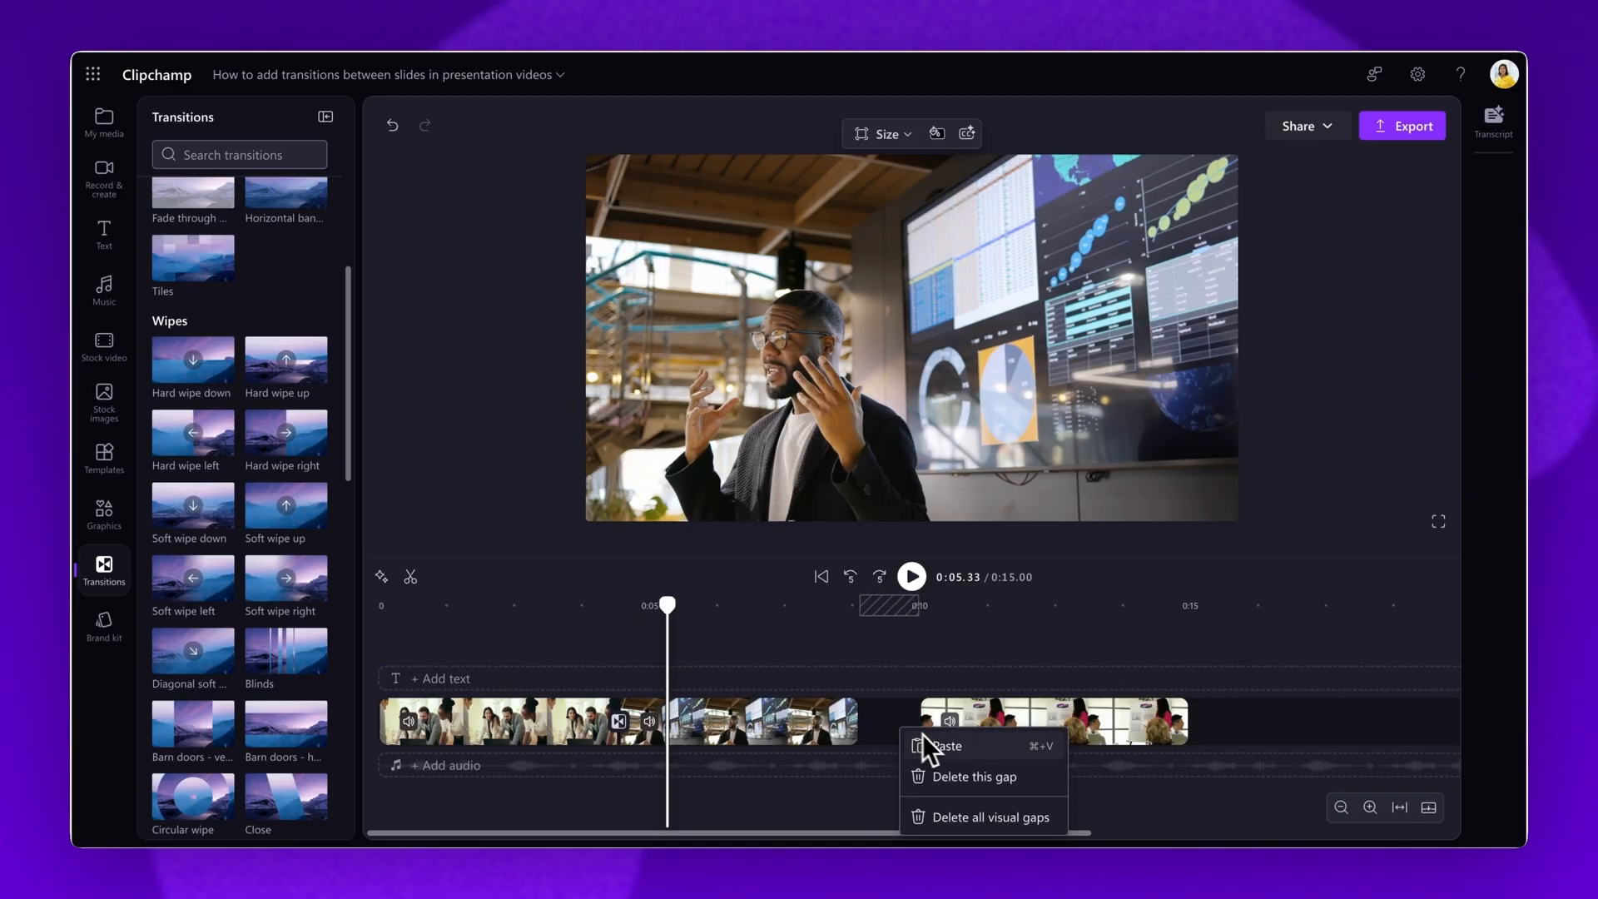
{"action": "left_click", "coordinate": [972, 777]}
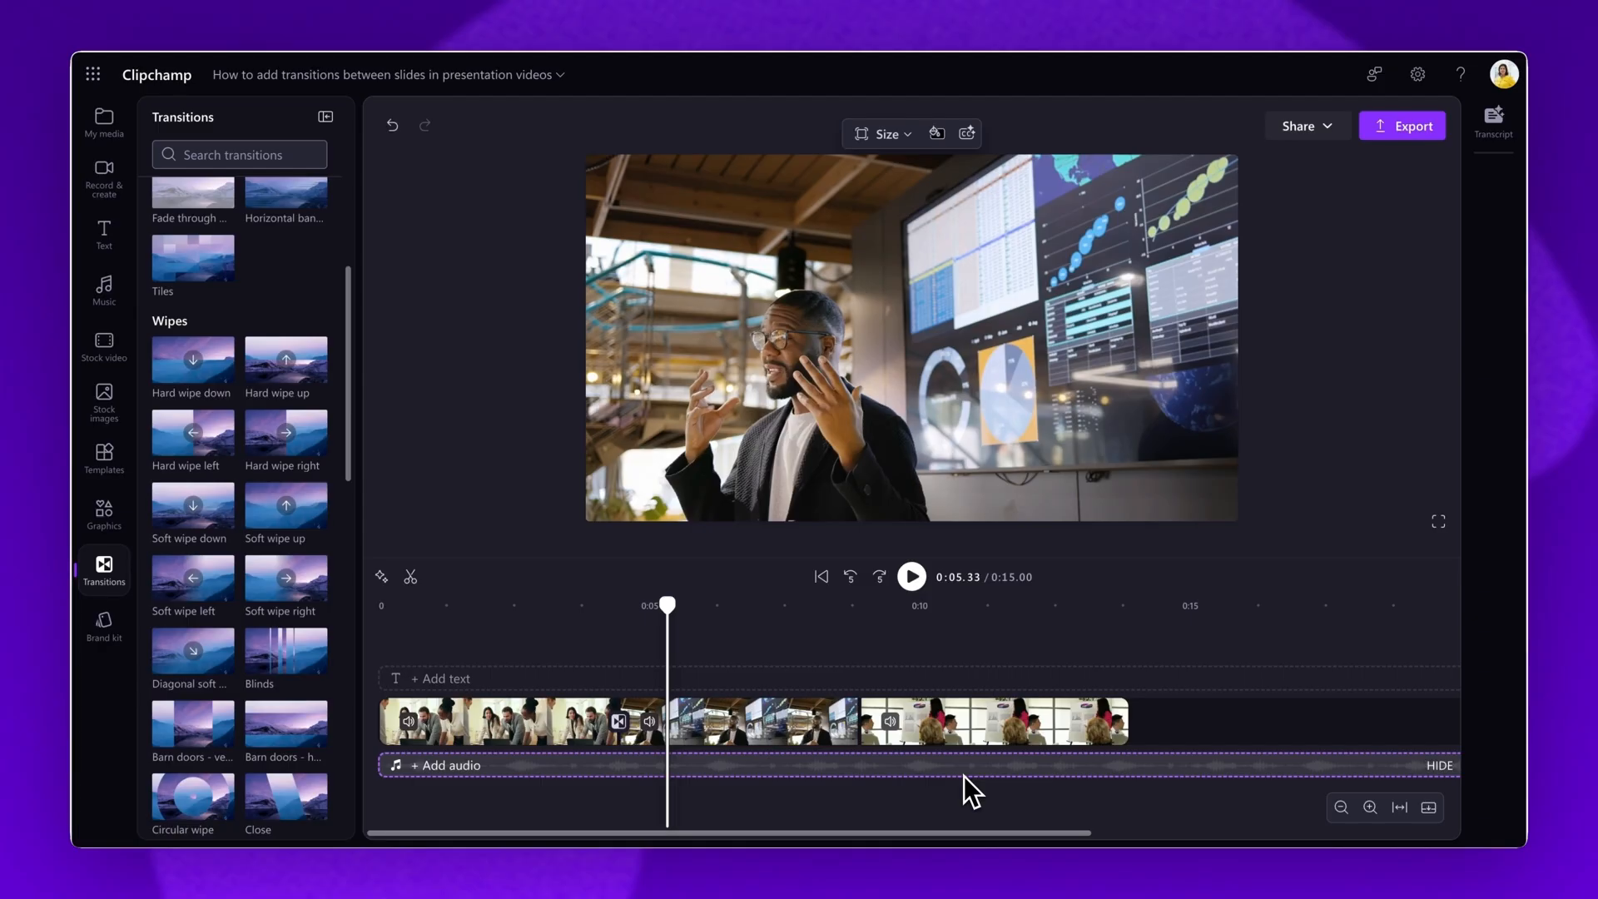
Add a transition between clips 2 and 3 and set it to Spin
{"action": "left_click", "coordinate": [994, 721]}
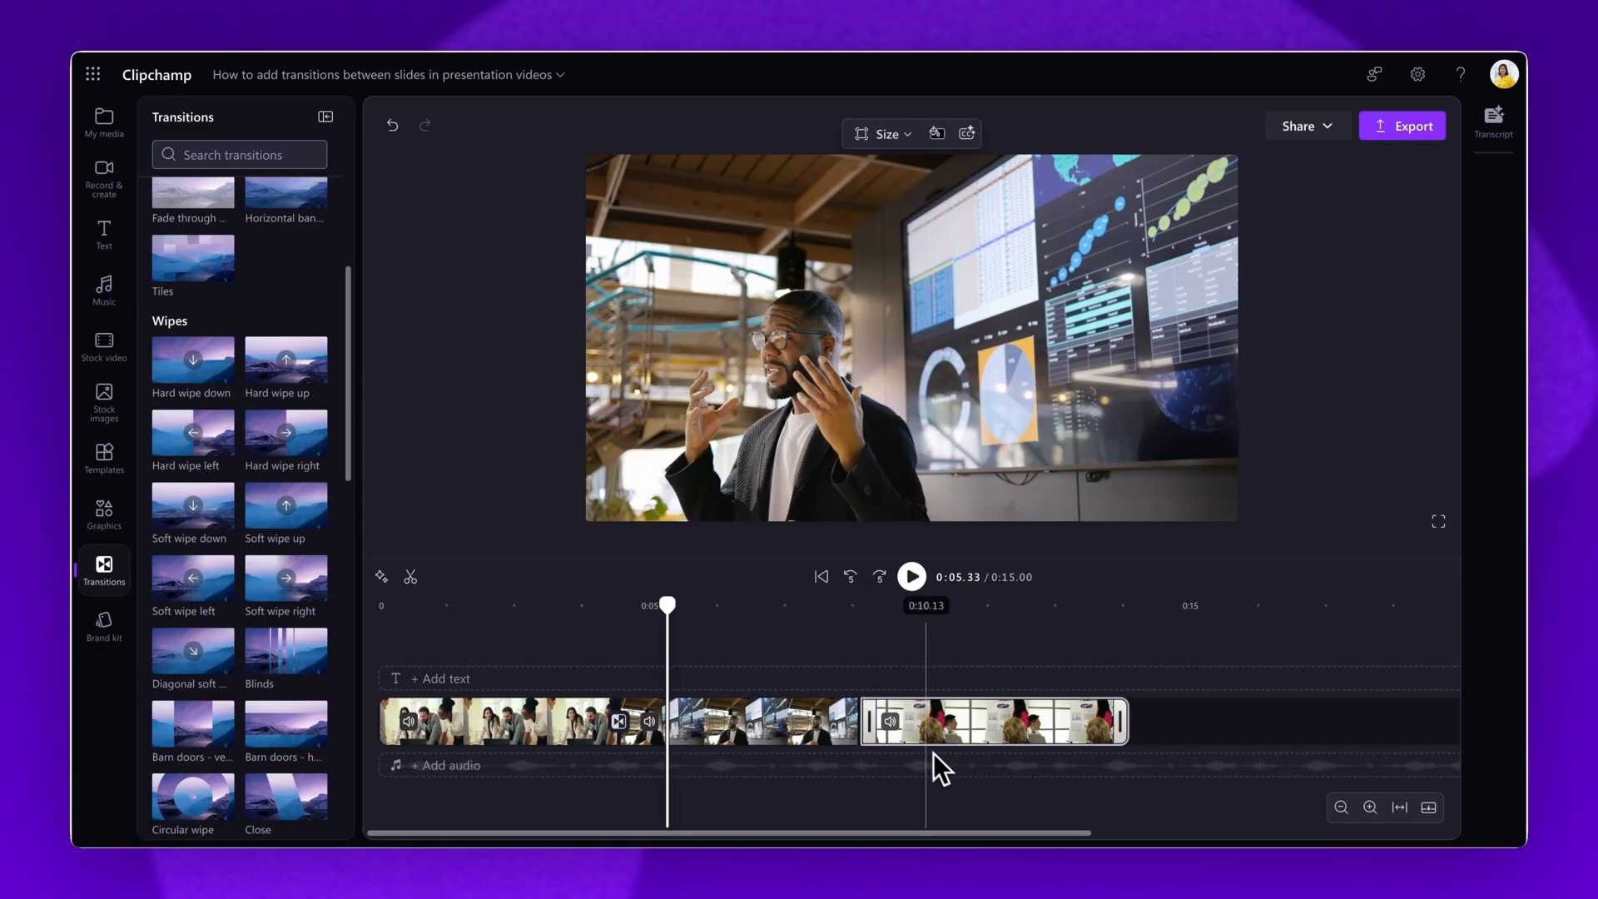
{"action": "mouse_move", "coordinate": [864, 723]}
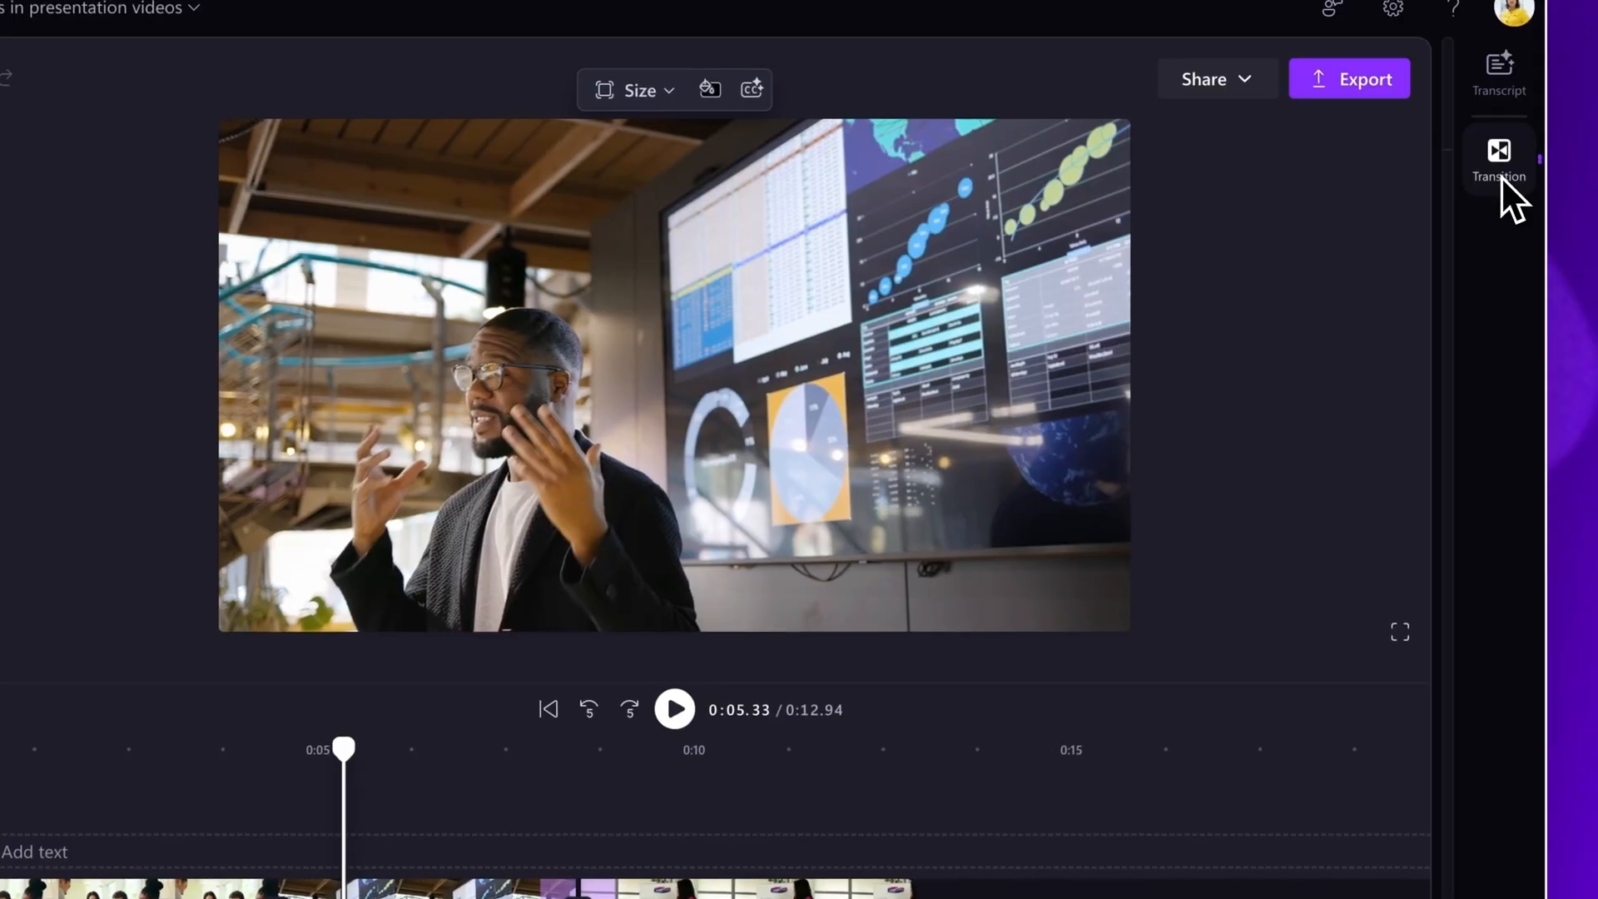
{"action": "left_click", "coordinate": [1498, 158]}
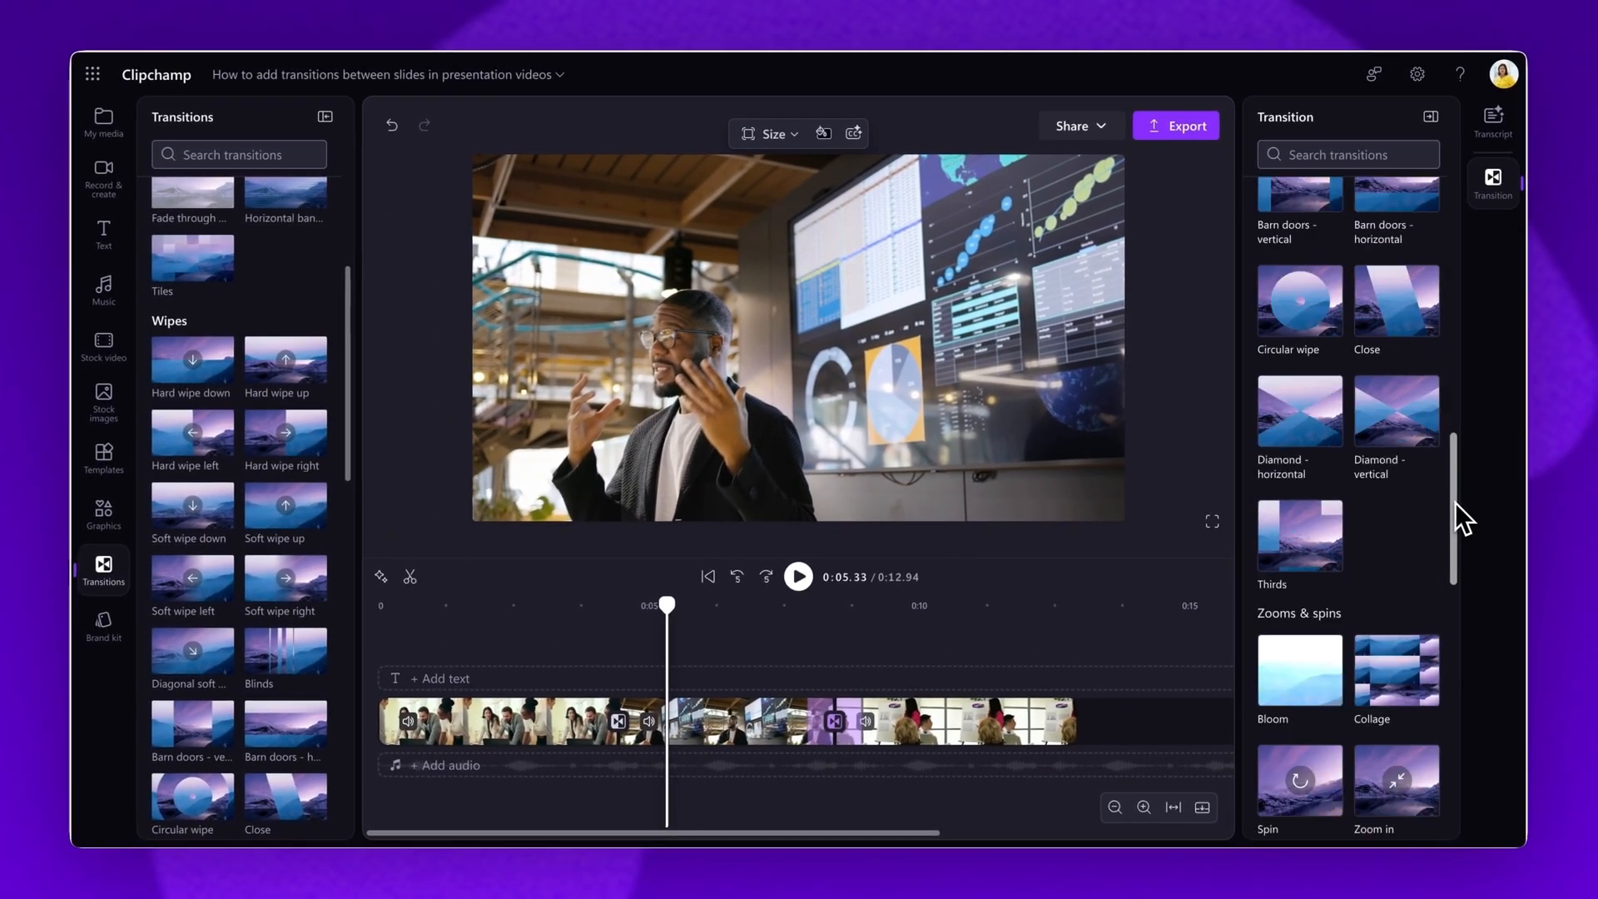
{"action": "scroll", "scroll_direction": "down", "scroll_amount": 3}
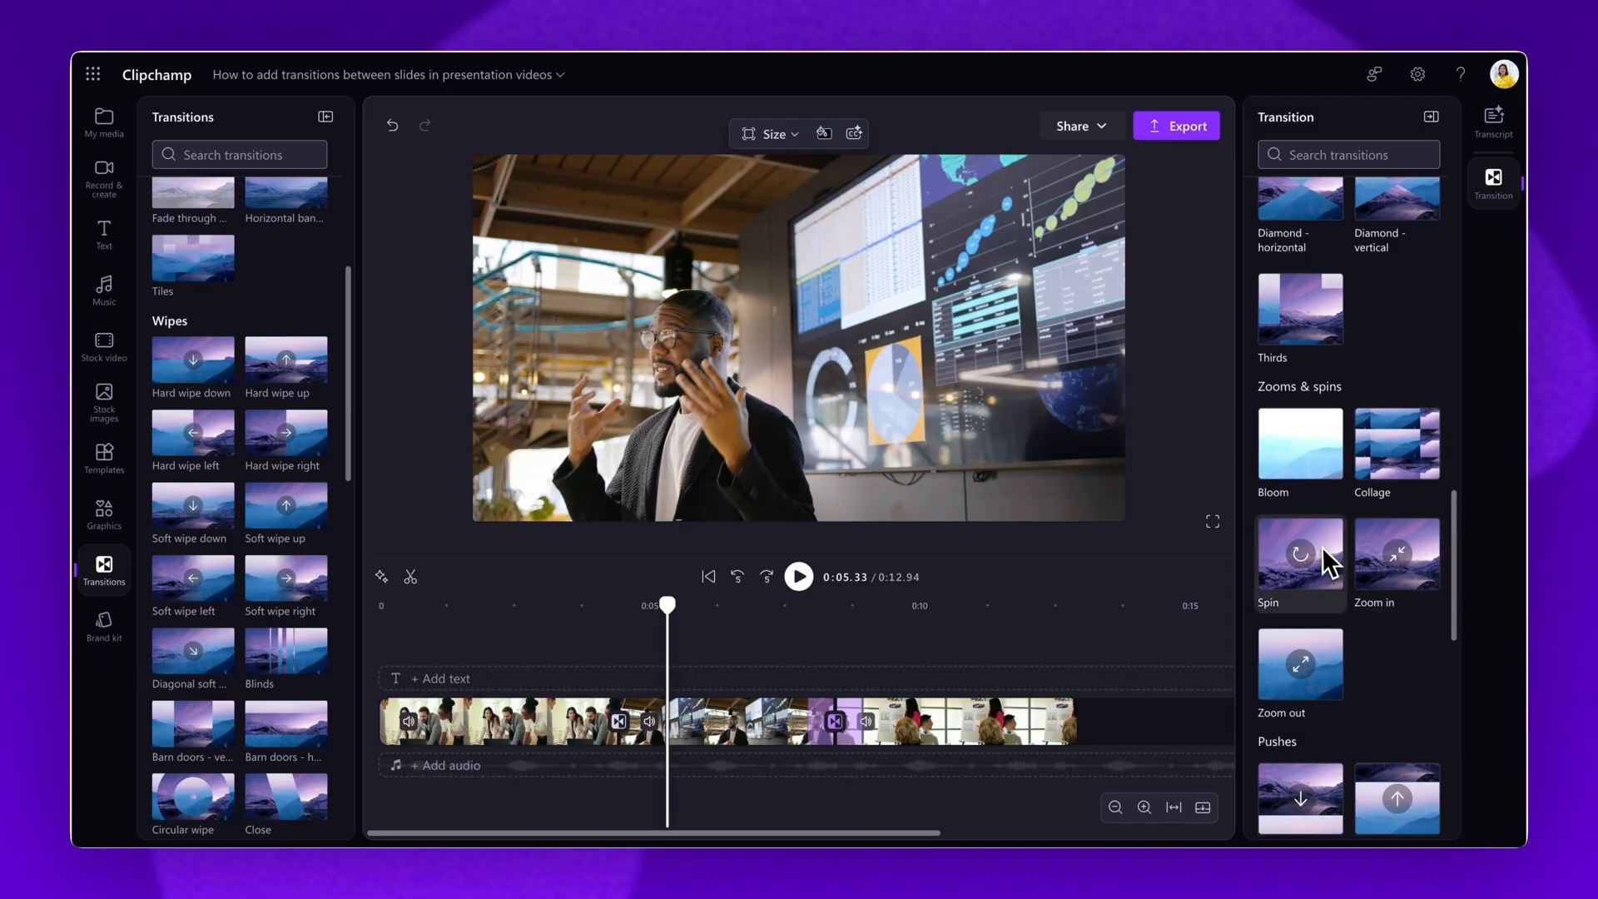
{"action": "left_click", "coordinate": [1299, 553]}
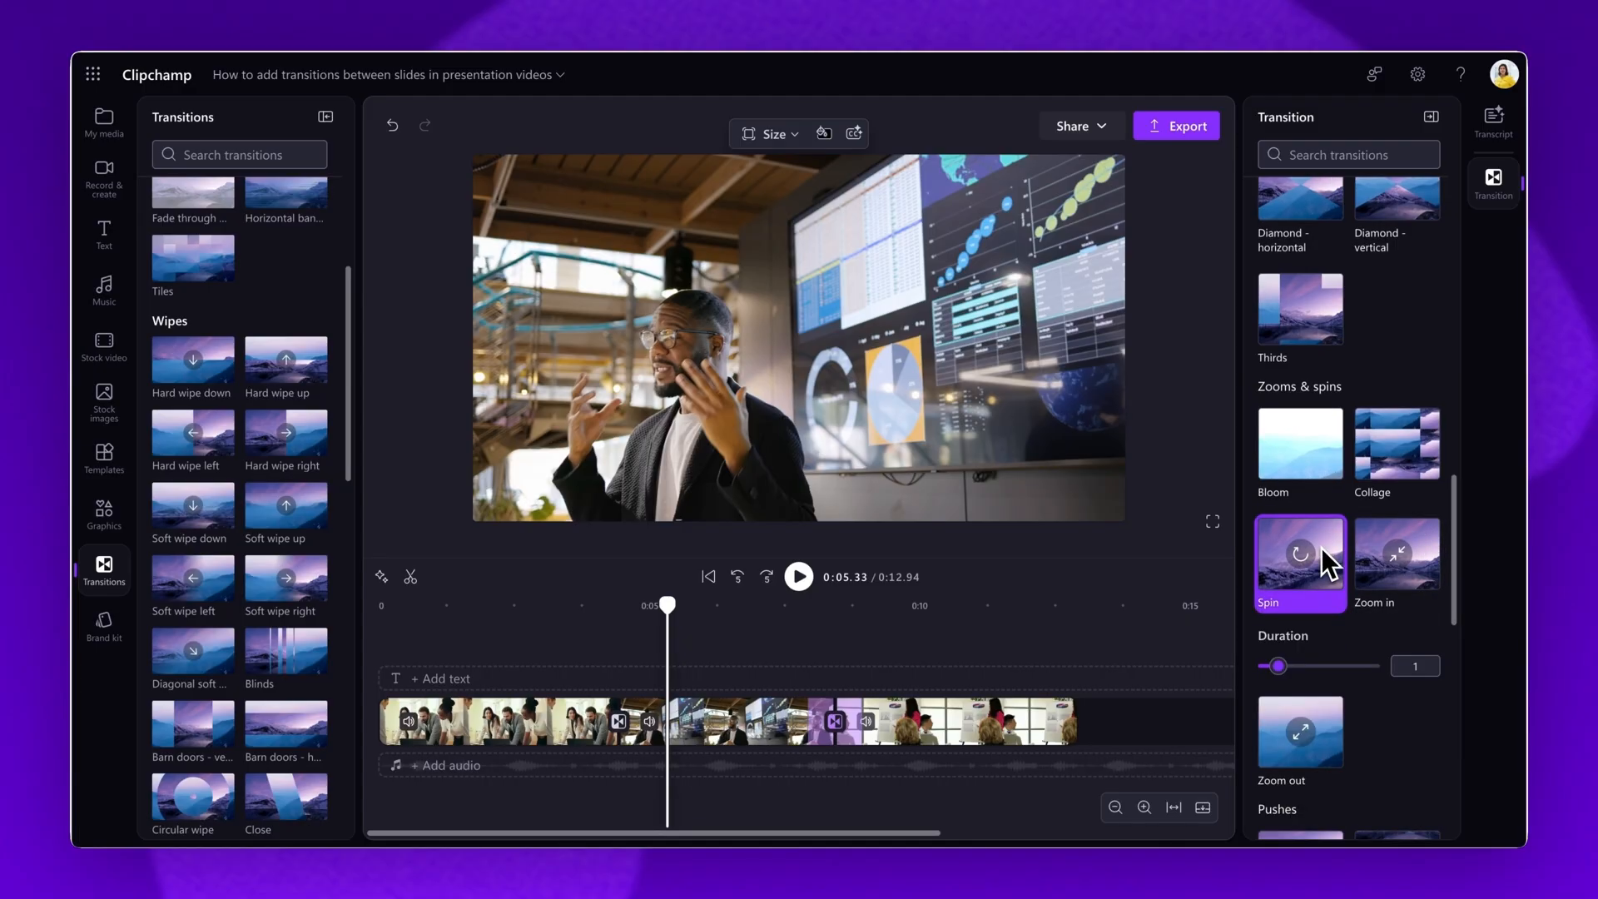
{"action": "mouse_move", "coordinate": [1309, 617]}
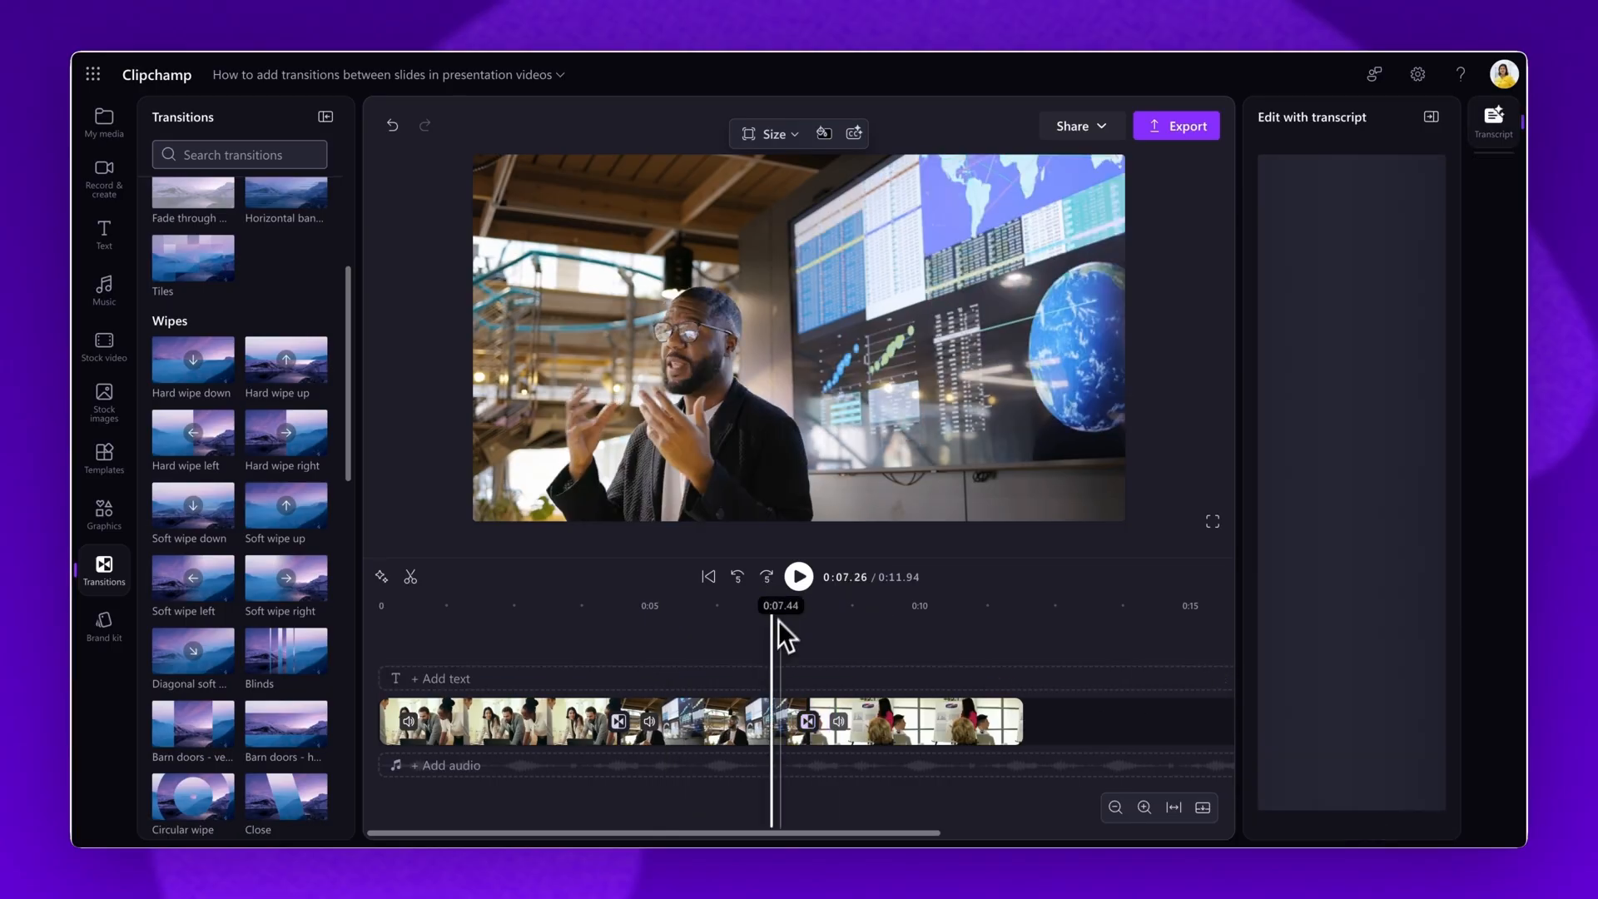
{"action": "left_click", "coordinate": [799, 575]}
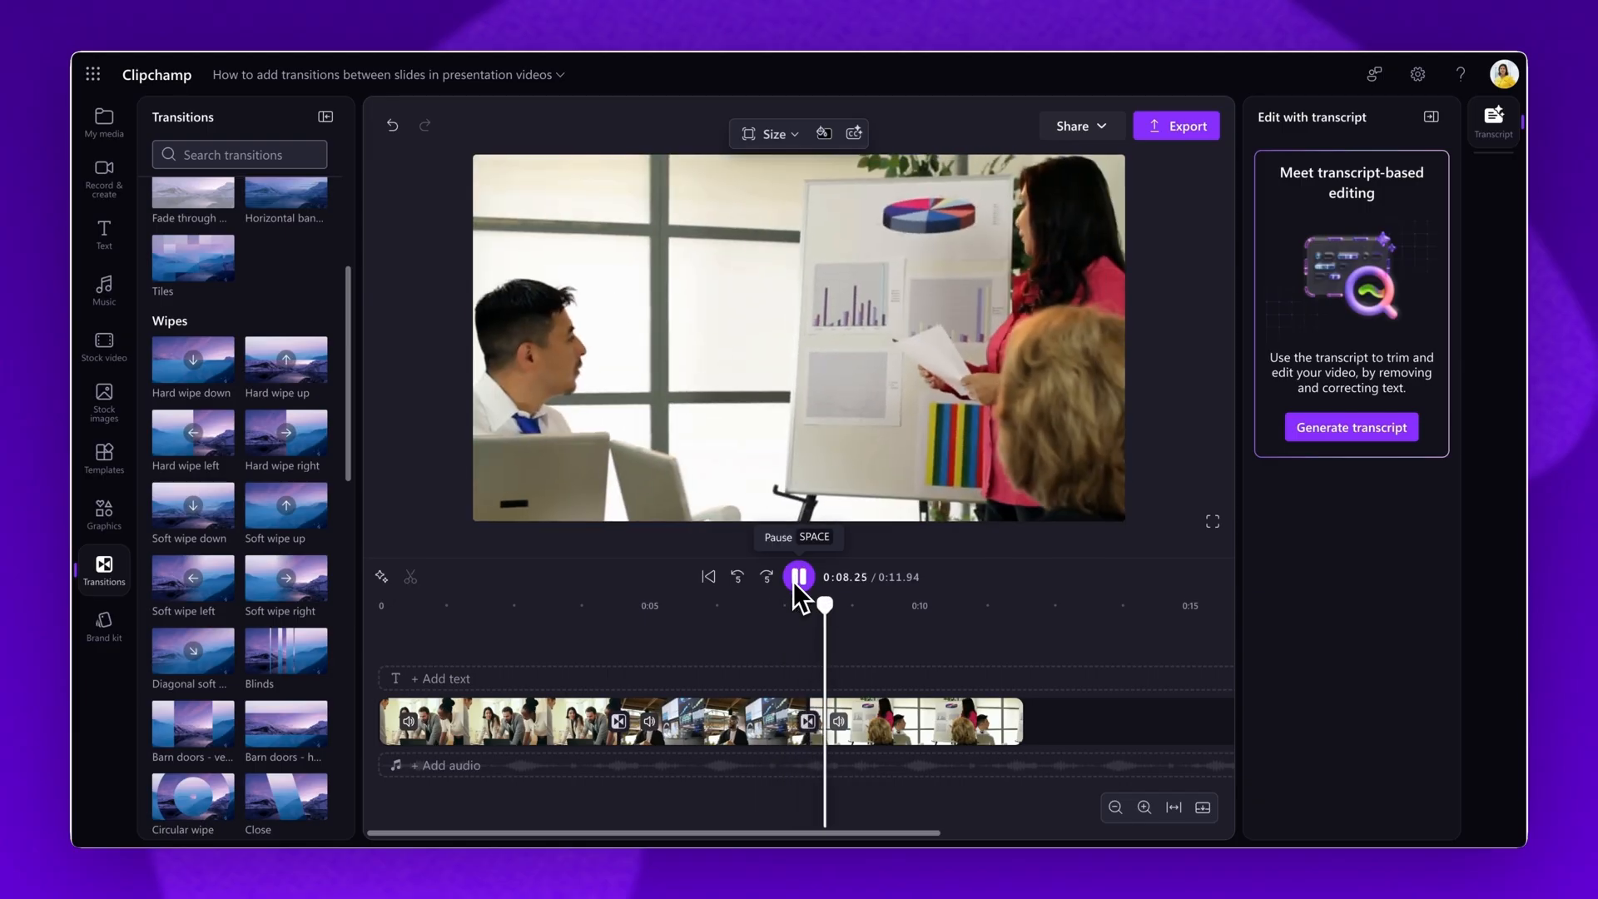
{"action": "left_click", "coordinate": [798, 576]}
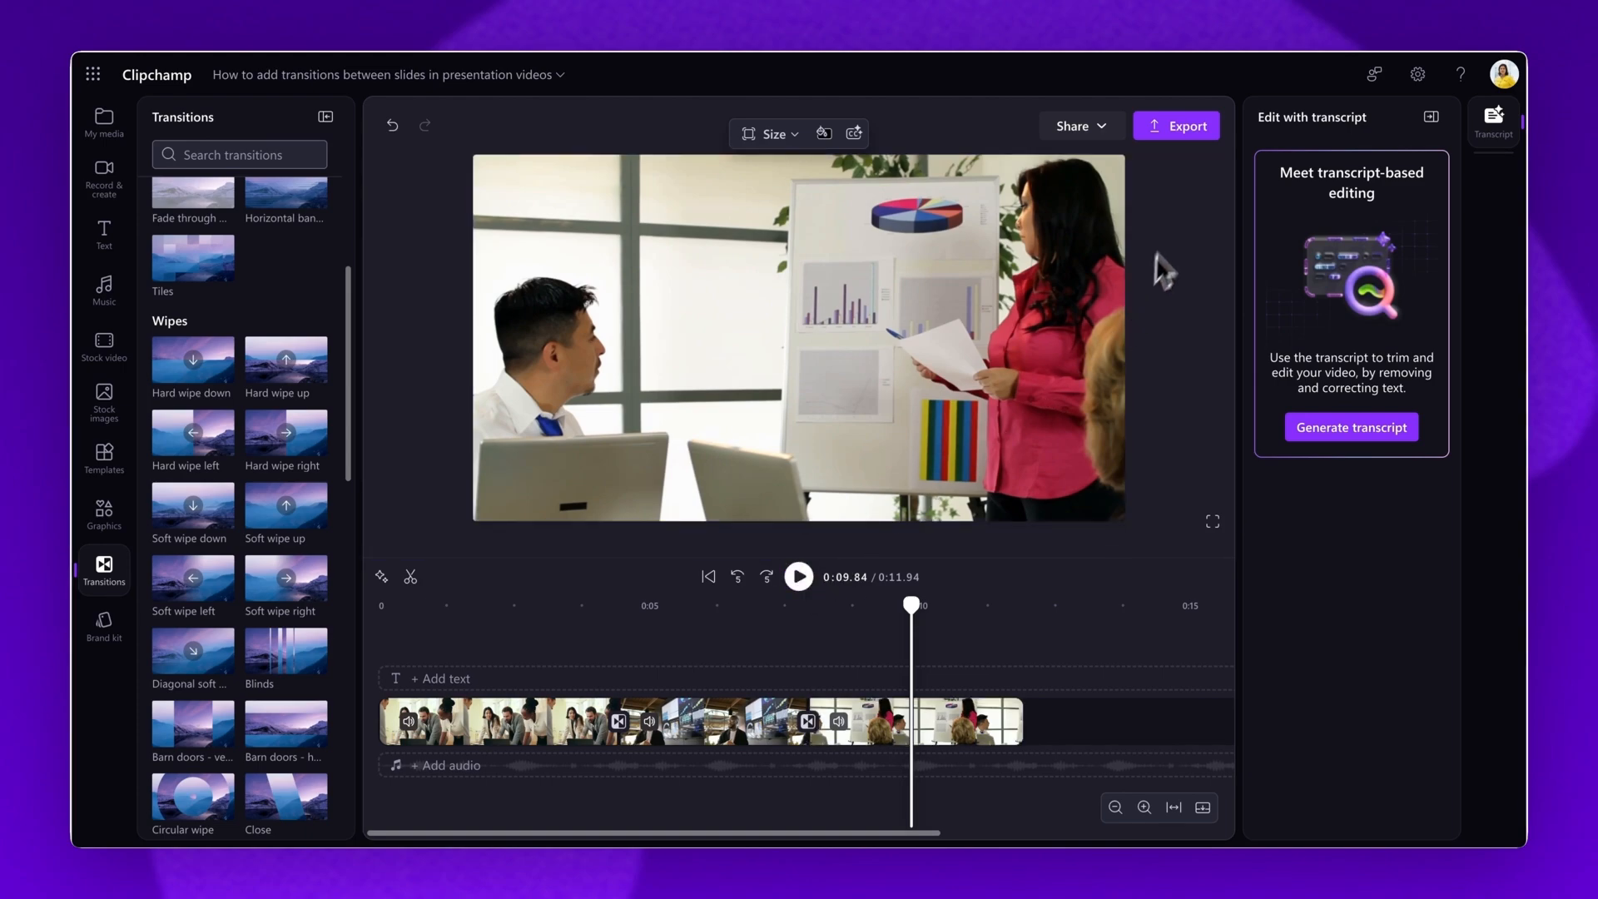
Export the video at 1080p with OneDrive storage
{"action": "left_click", "coordinate": [1175, 126]}
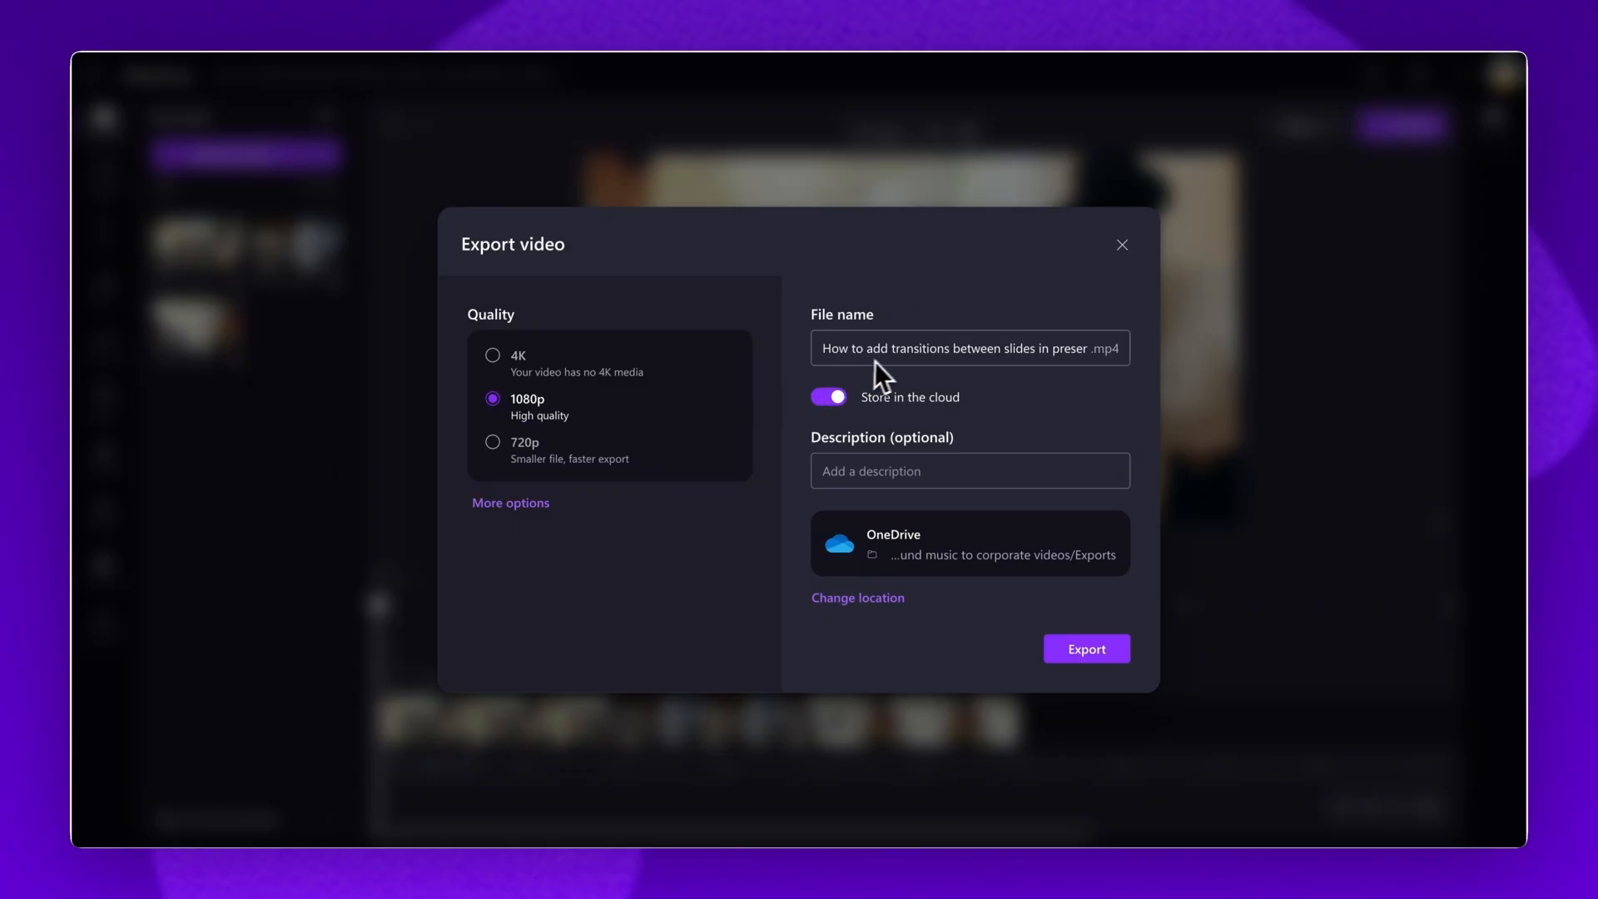
{"action": "mouse_move", "coordinate": [949, 489]}
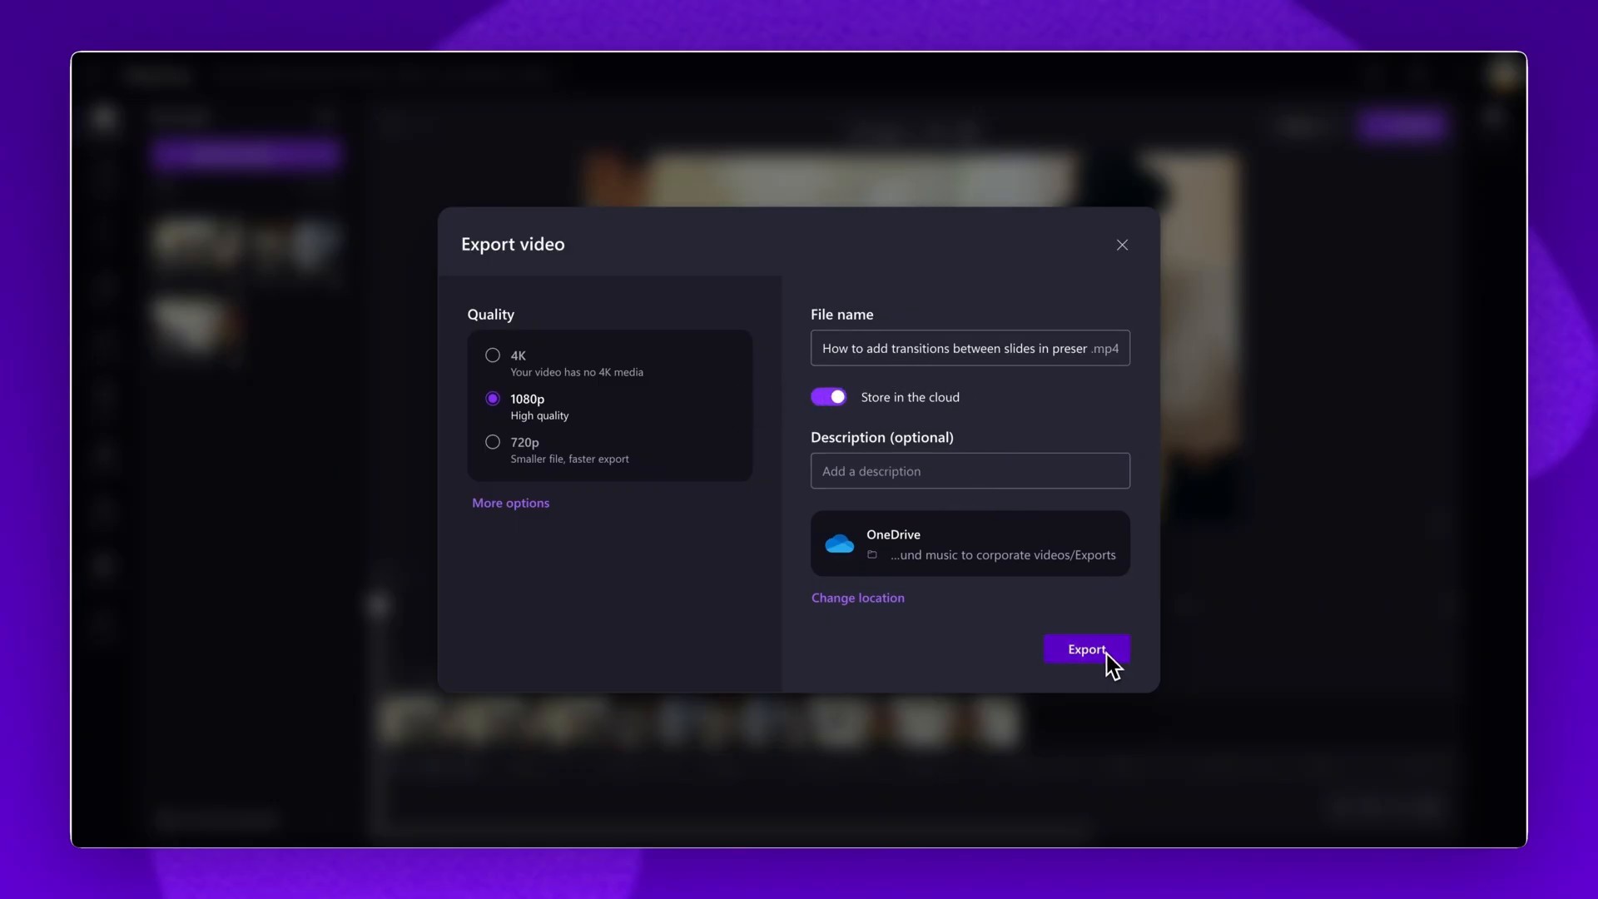
{"action": "left_click", "coordinate": [1086, 649]}
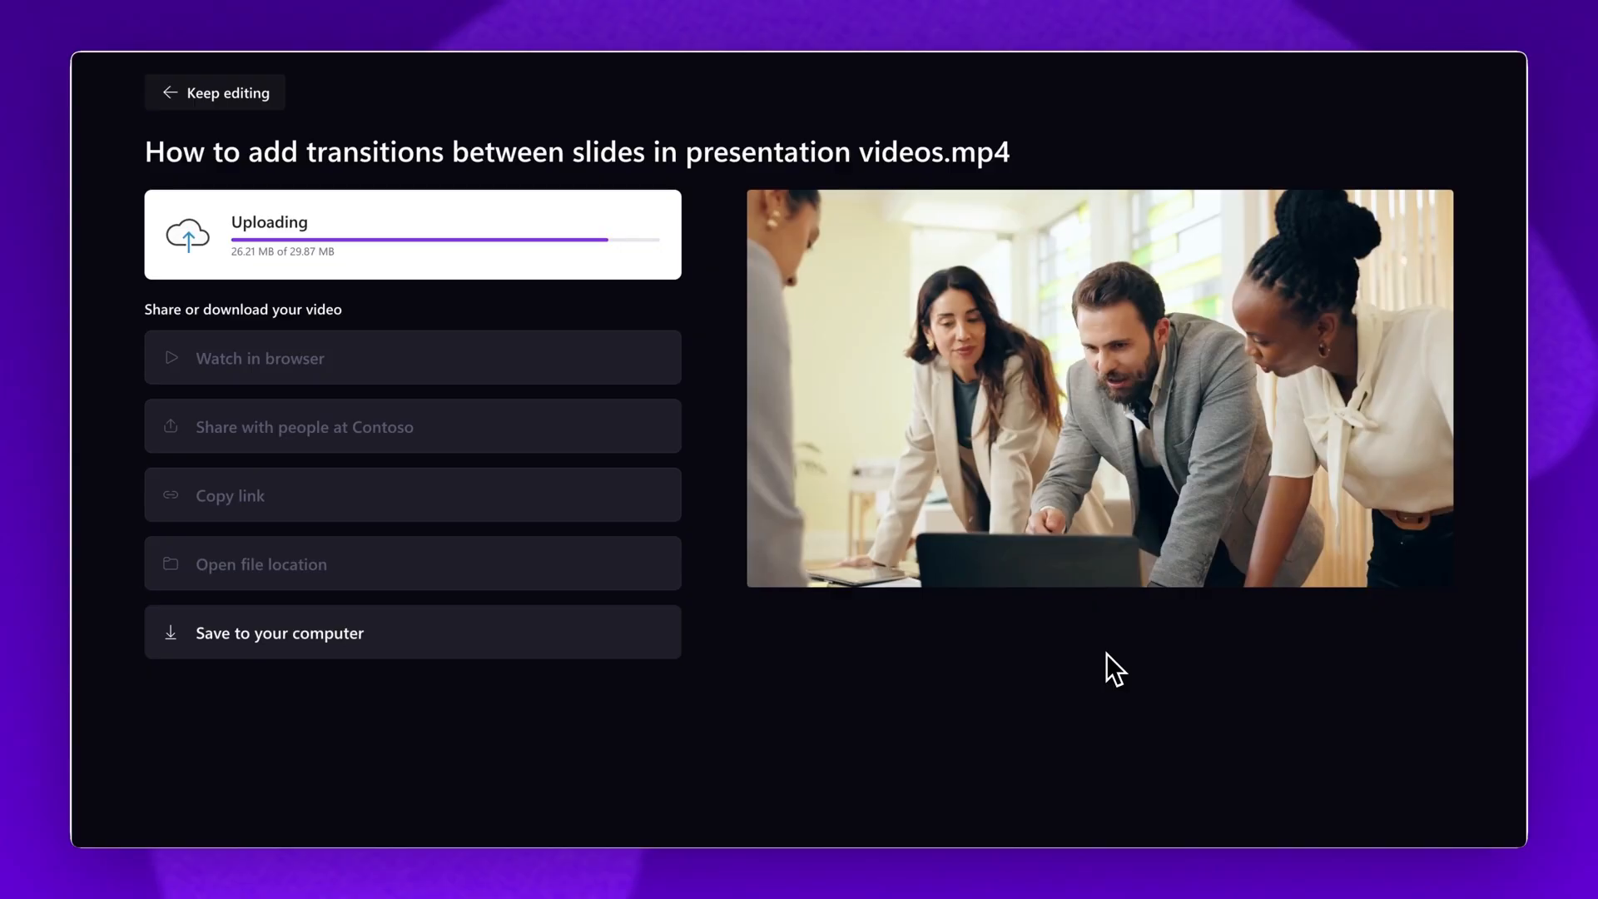